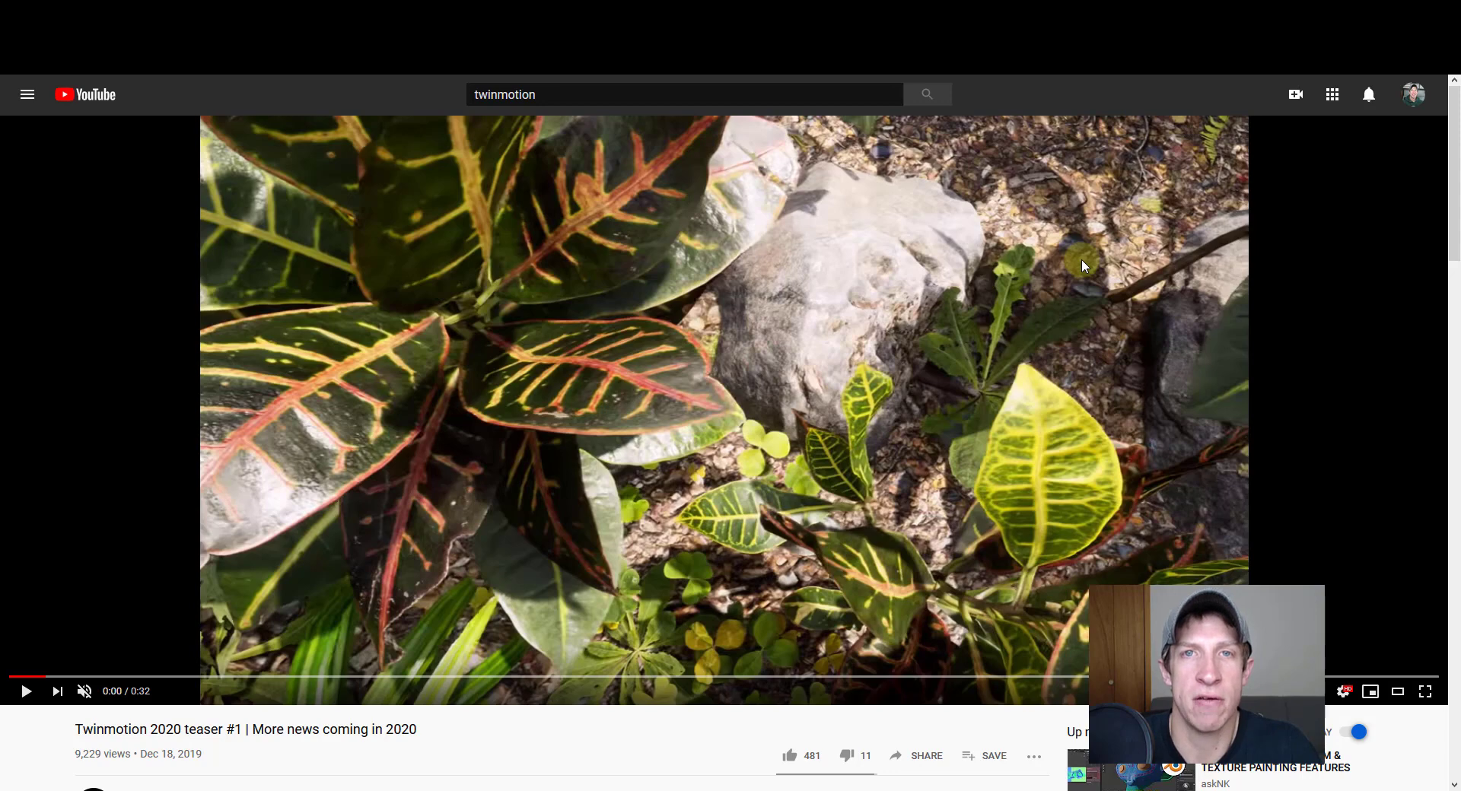
mouse_move(1038, 264)
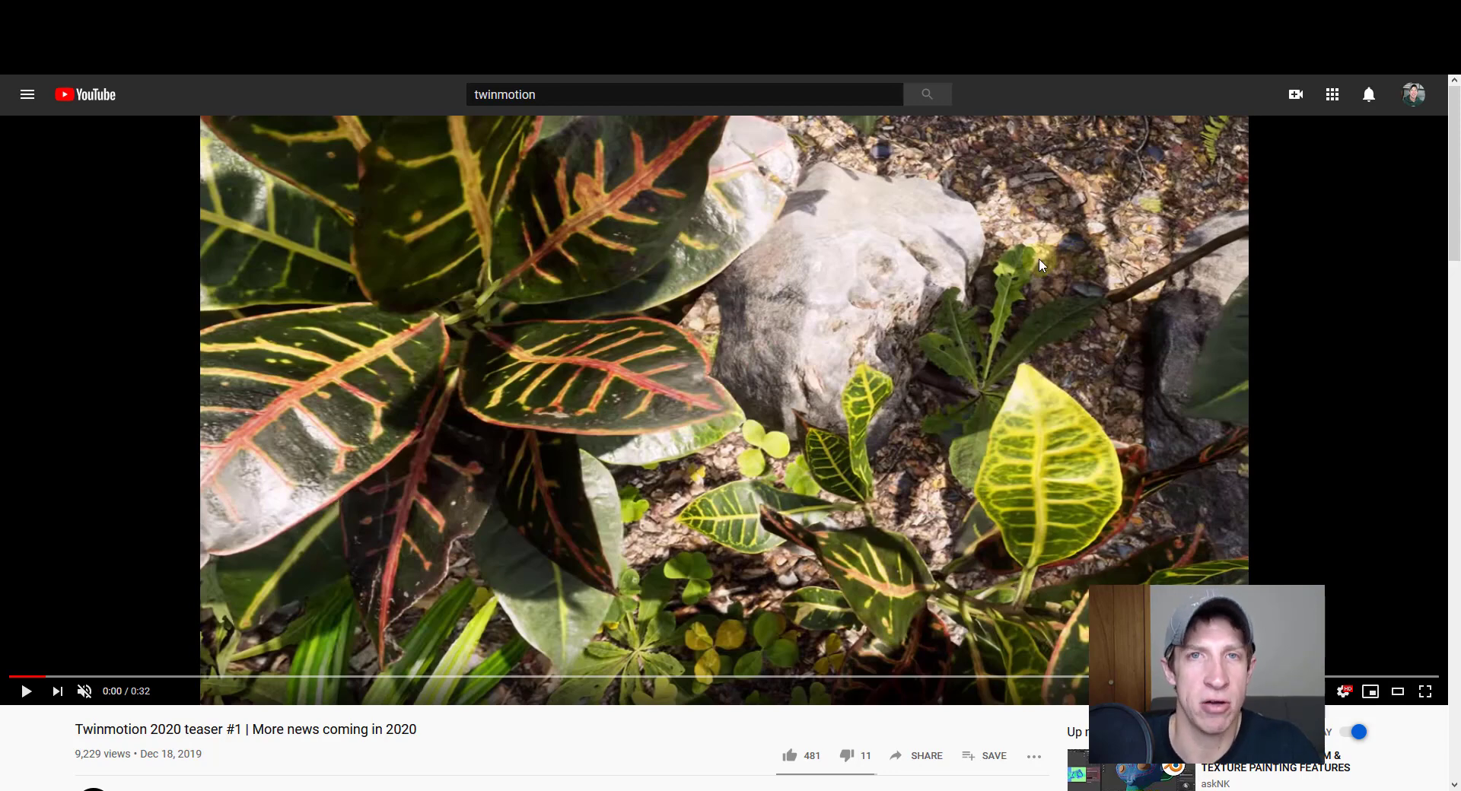
mouse_move(848, 368)
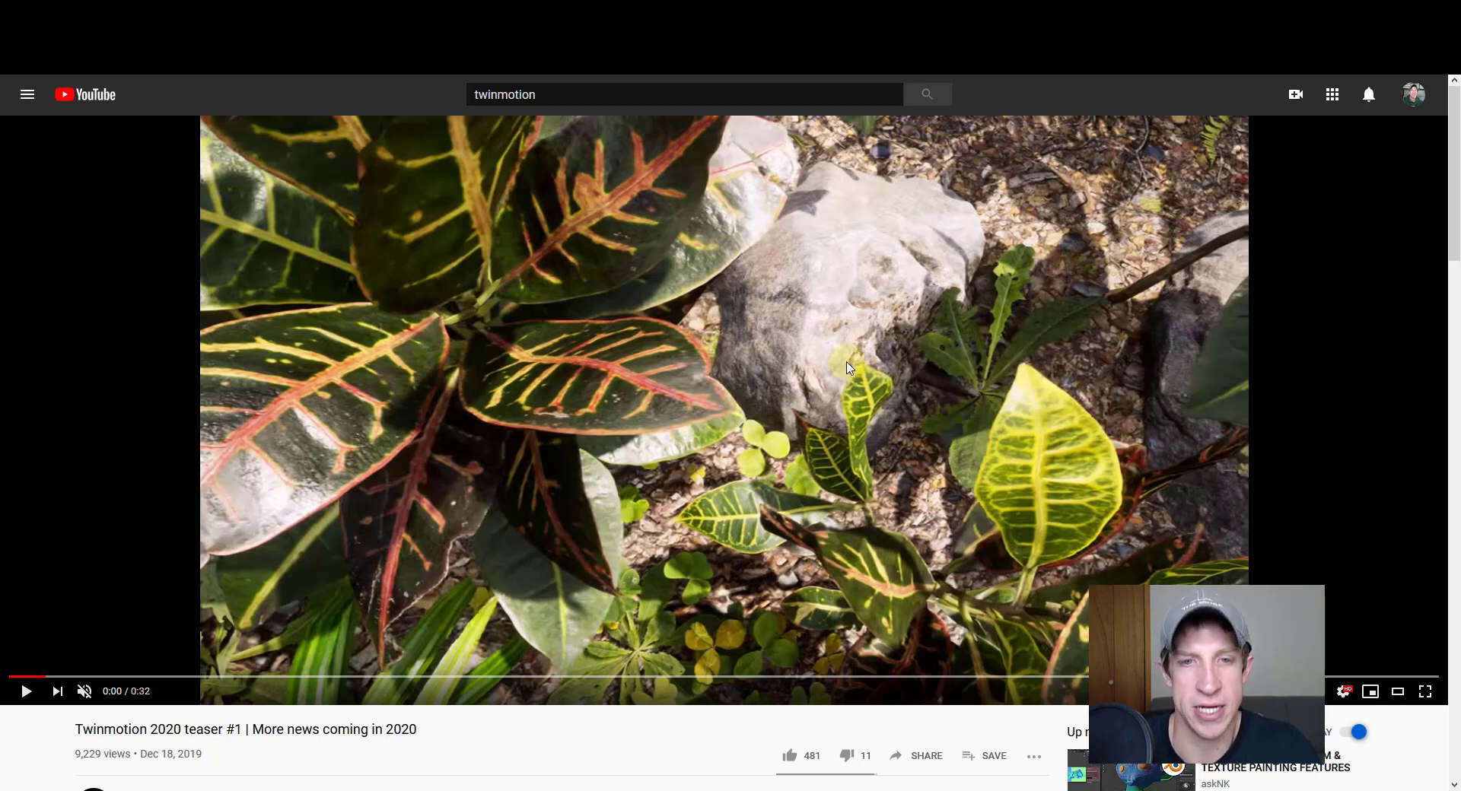
mouse_move(785, 394)
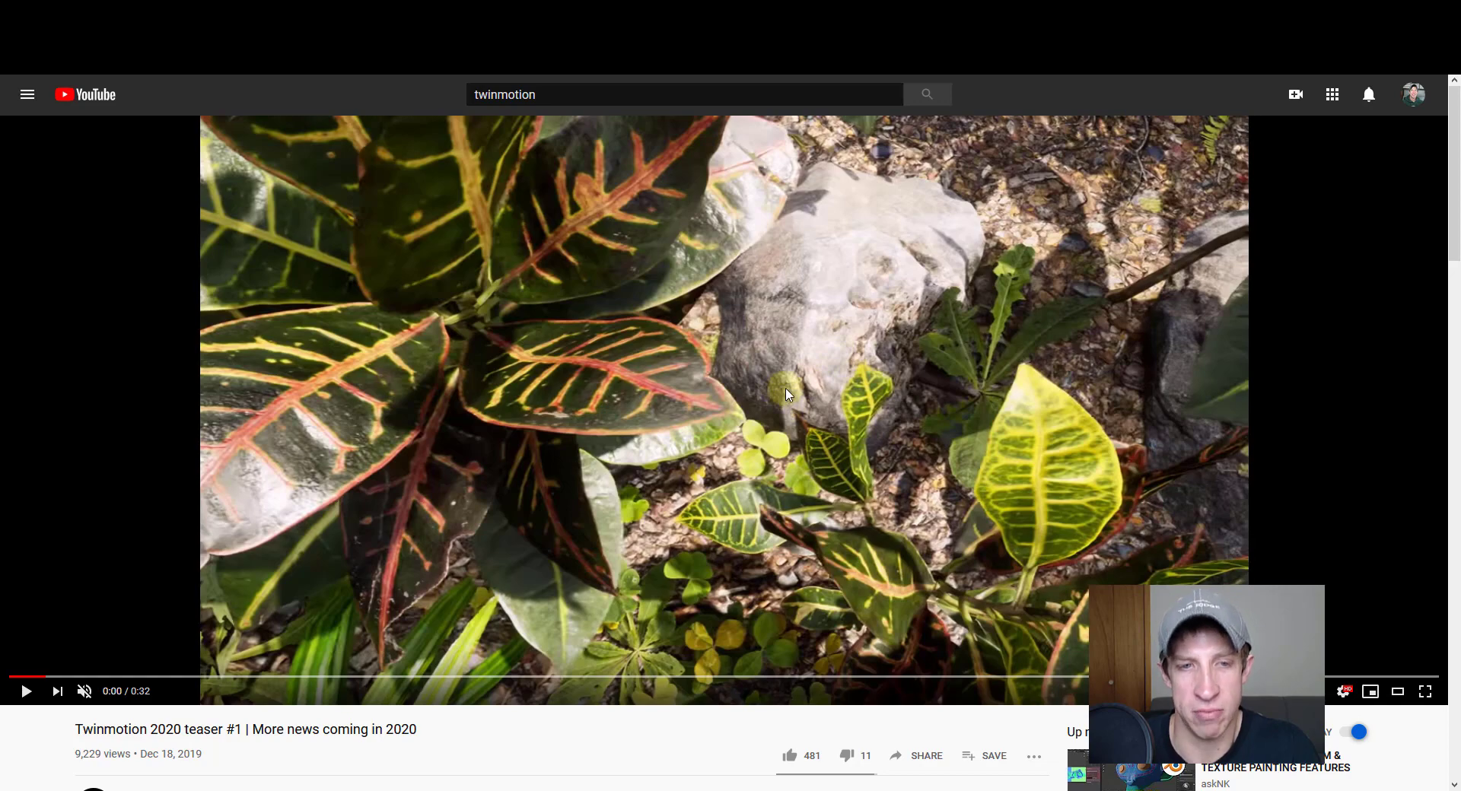
mouse_move(636, 258)
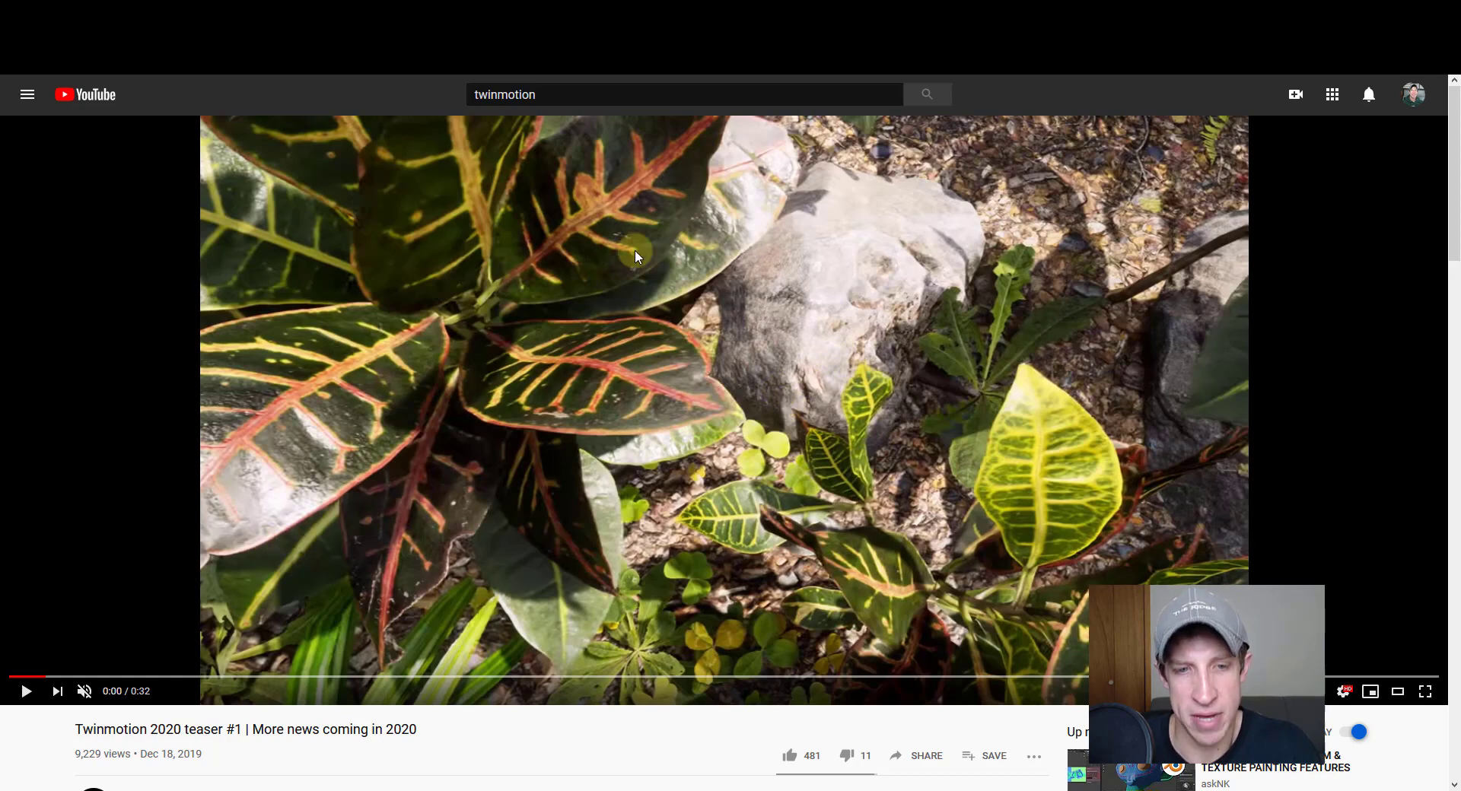
Step: Start playing the Twinmotion 2020 teaser #1 video
left_click(26, 691)
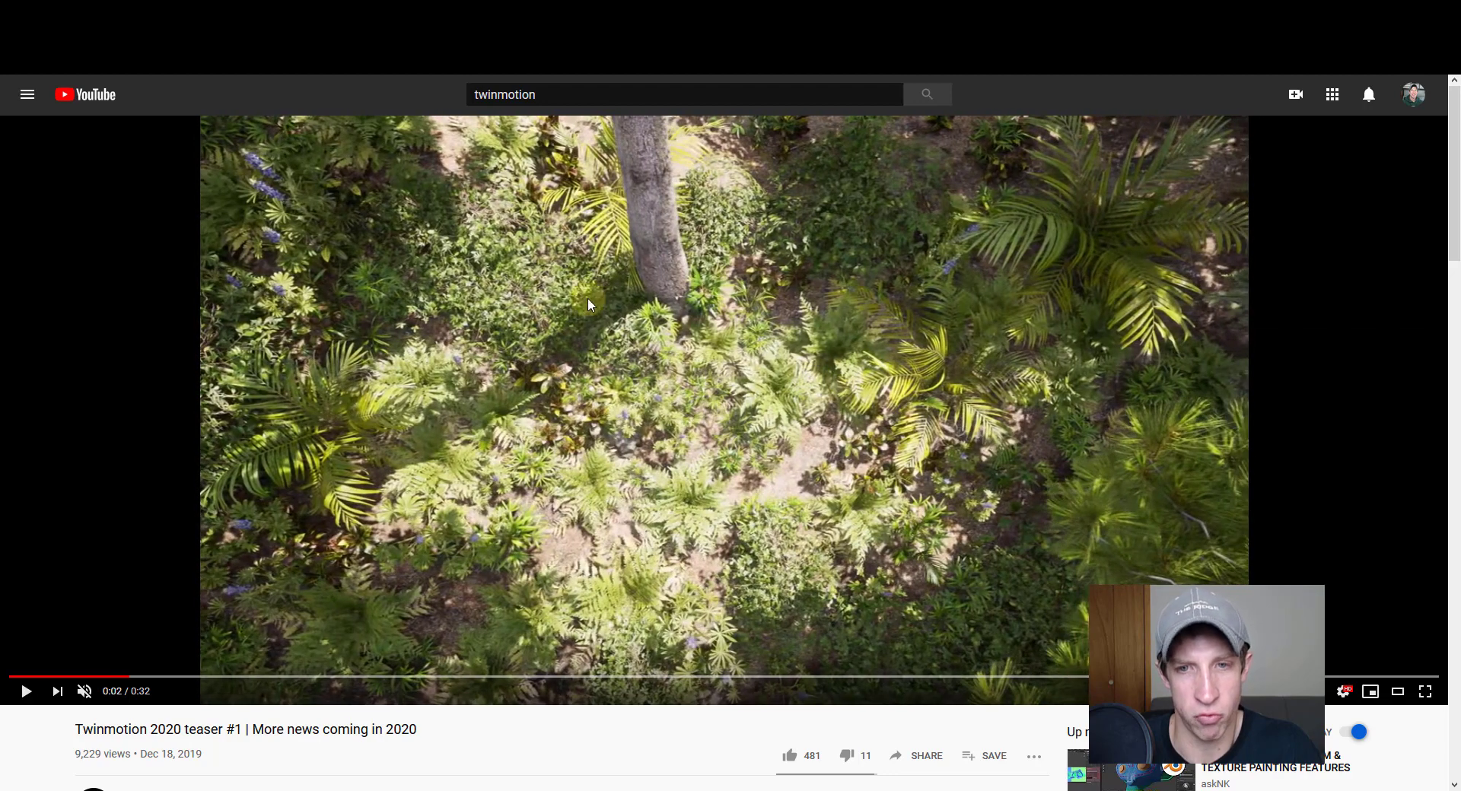
mouse_move(440, 502)
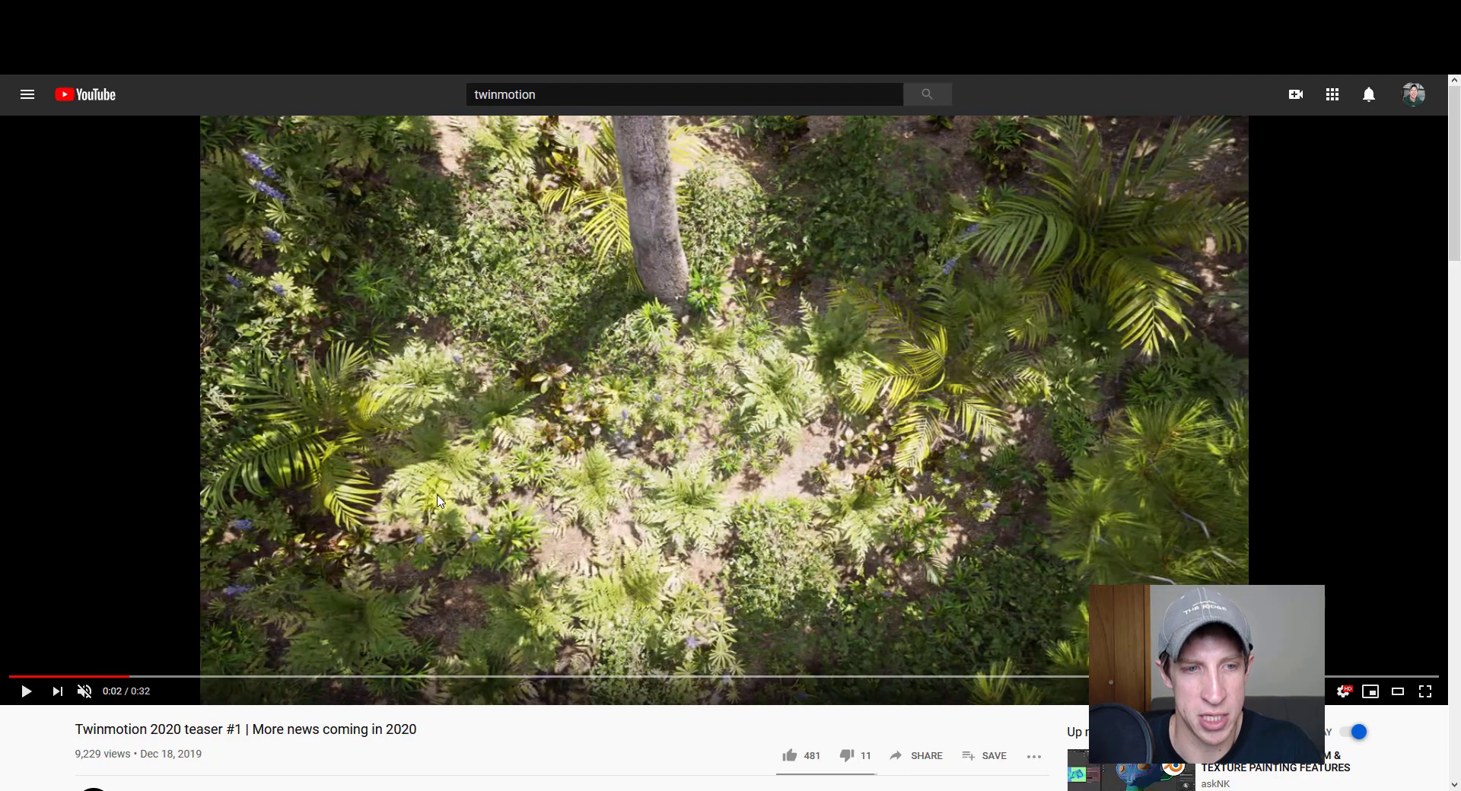
mouse_move(1053, 382)
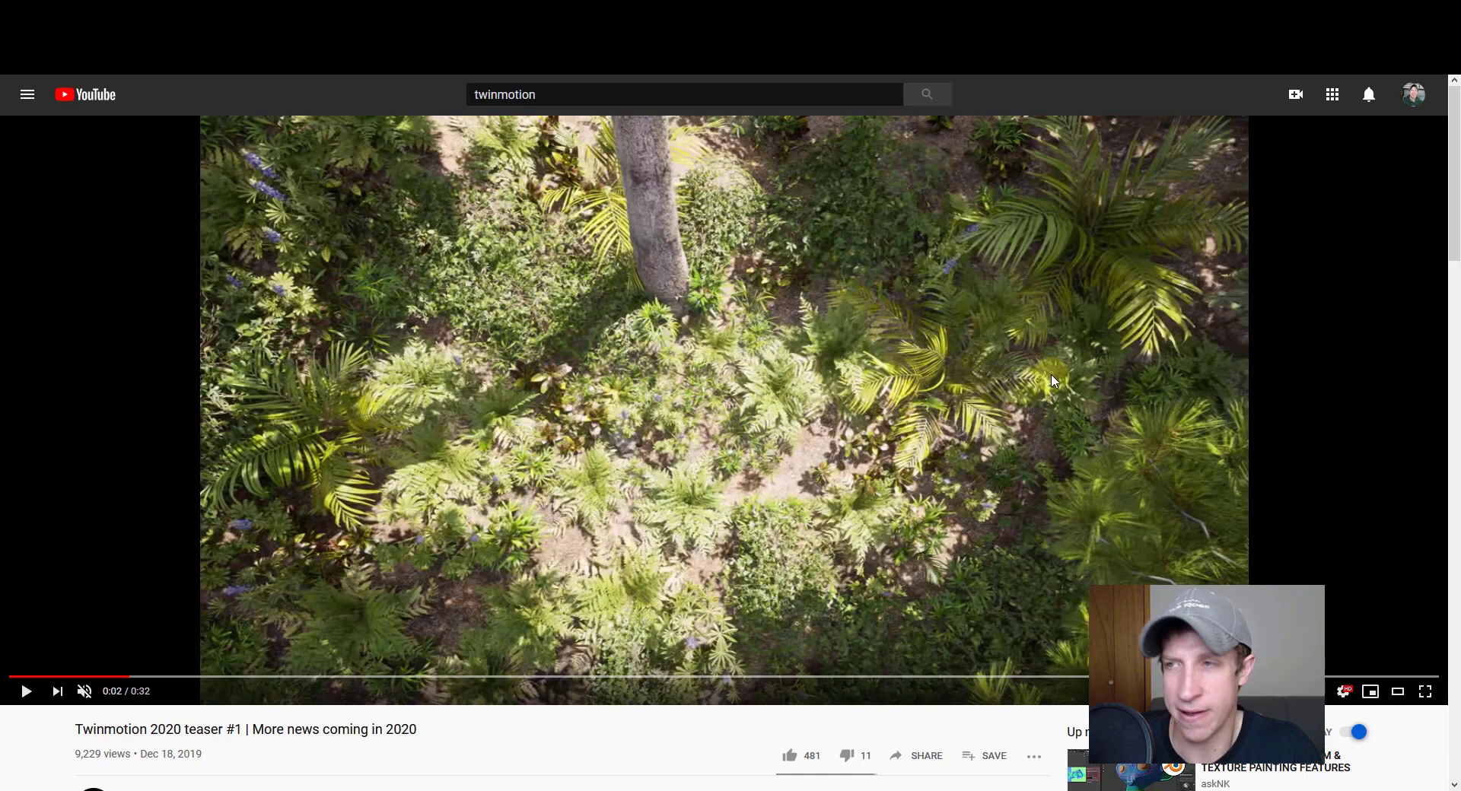
mouse_move(808, 371)
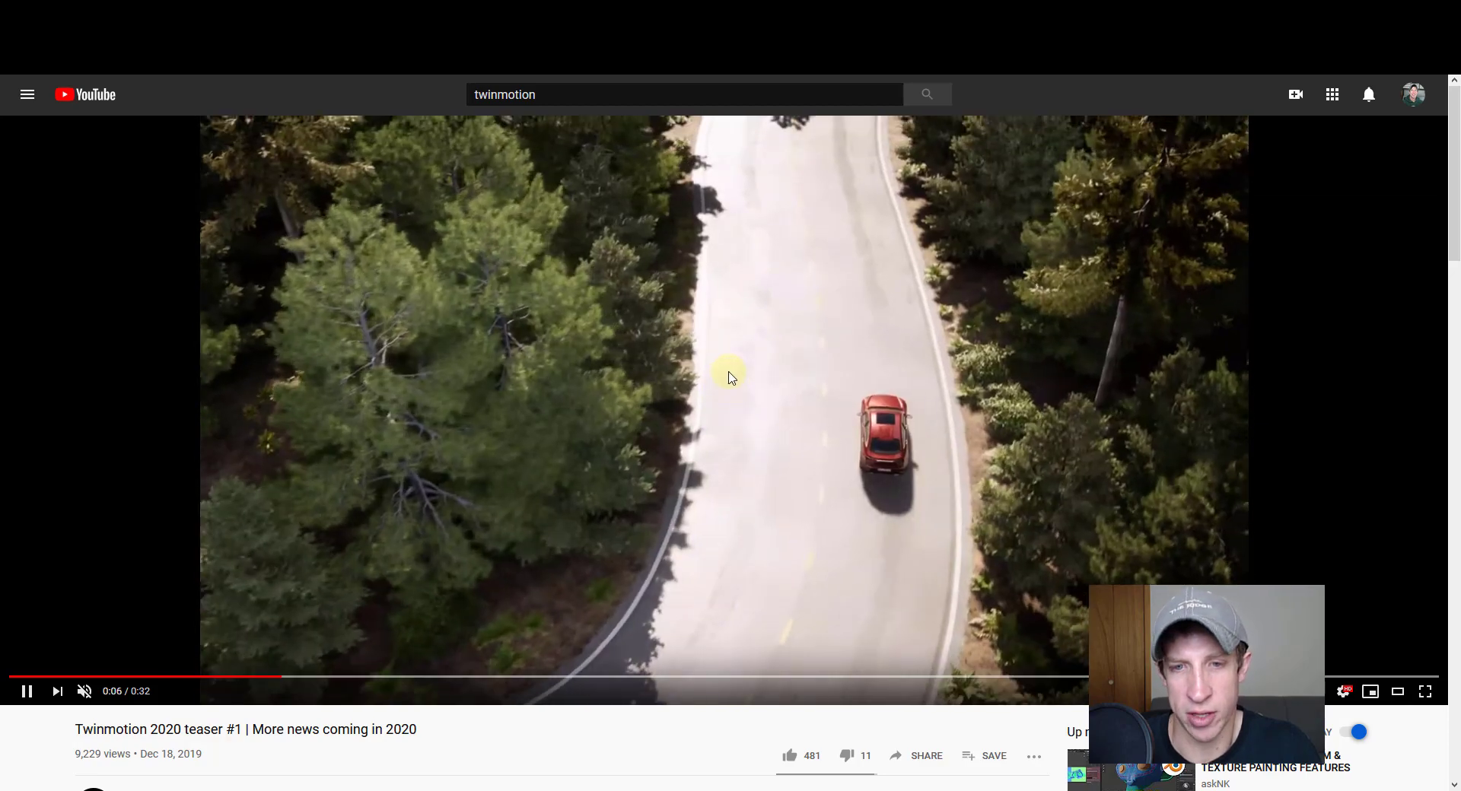
mouse_move(790, 422)
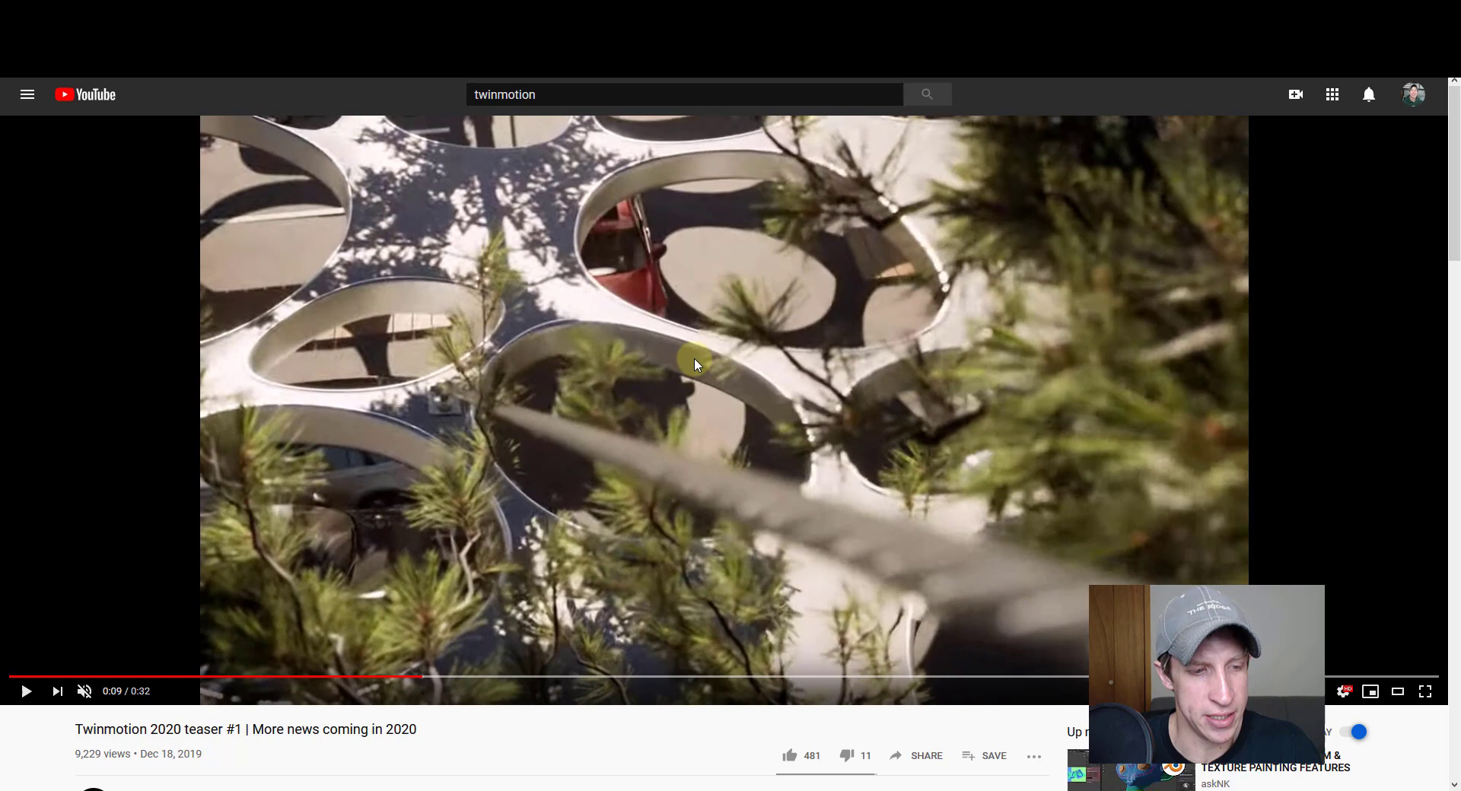
scroll("down", 3)
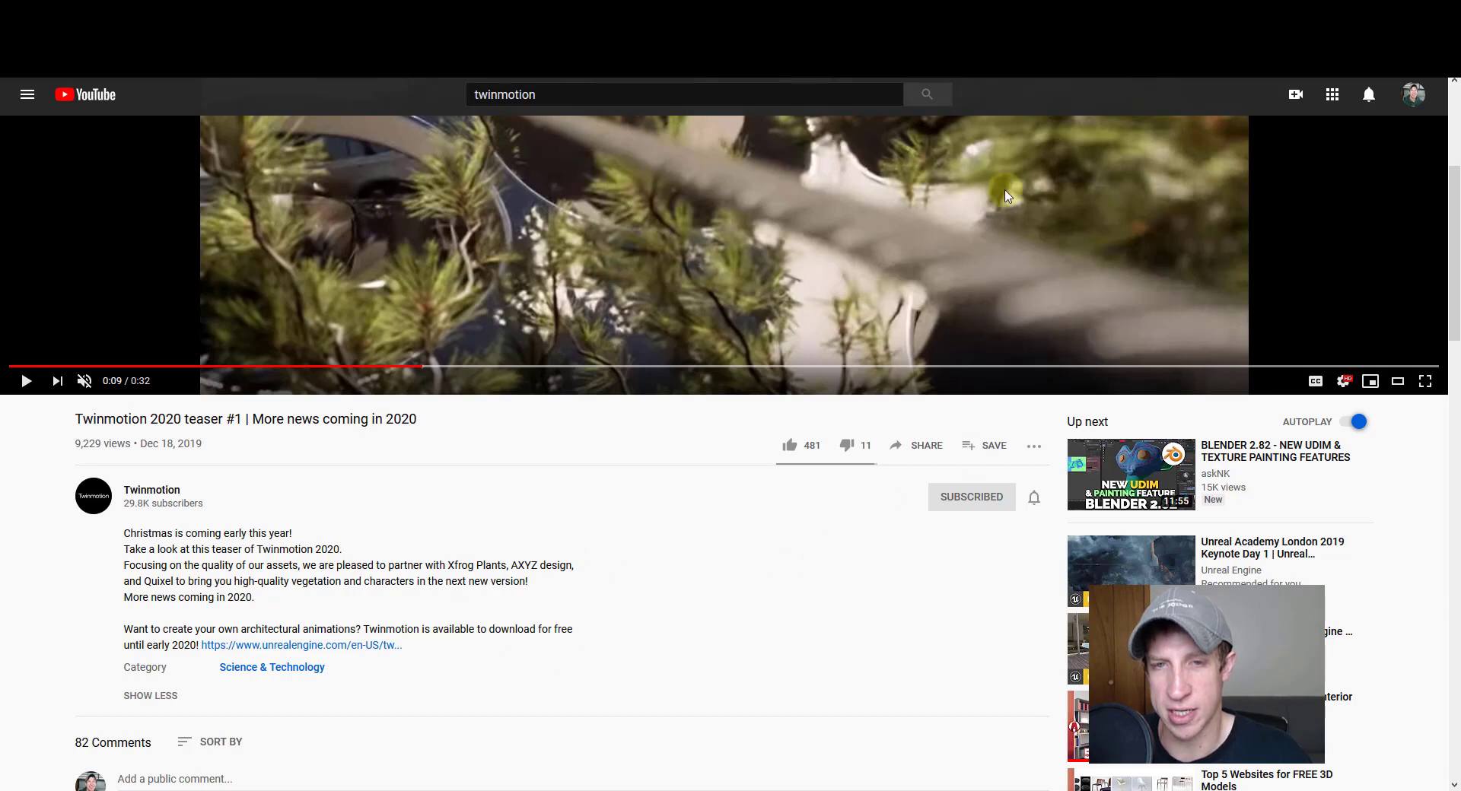
mouse_move(966, 278)
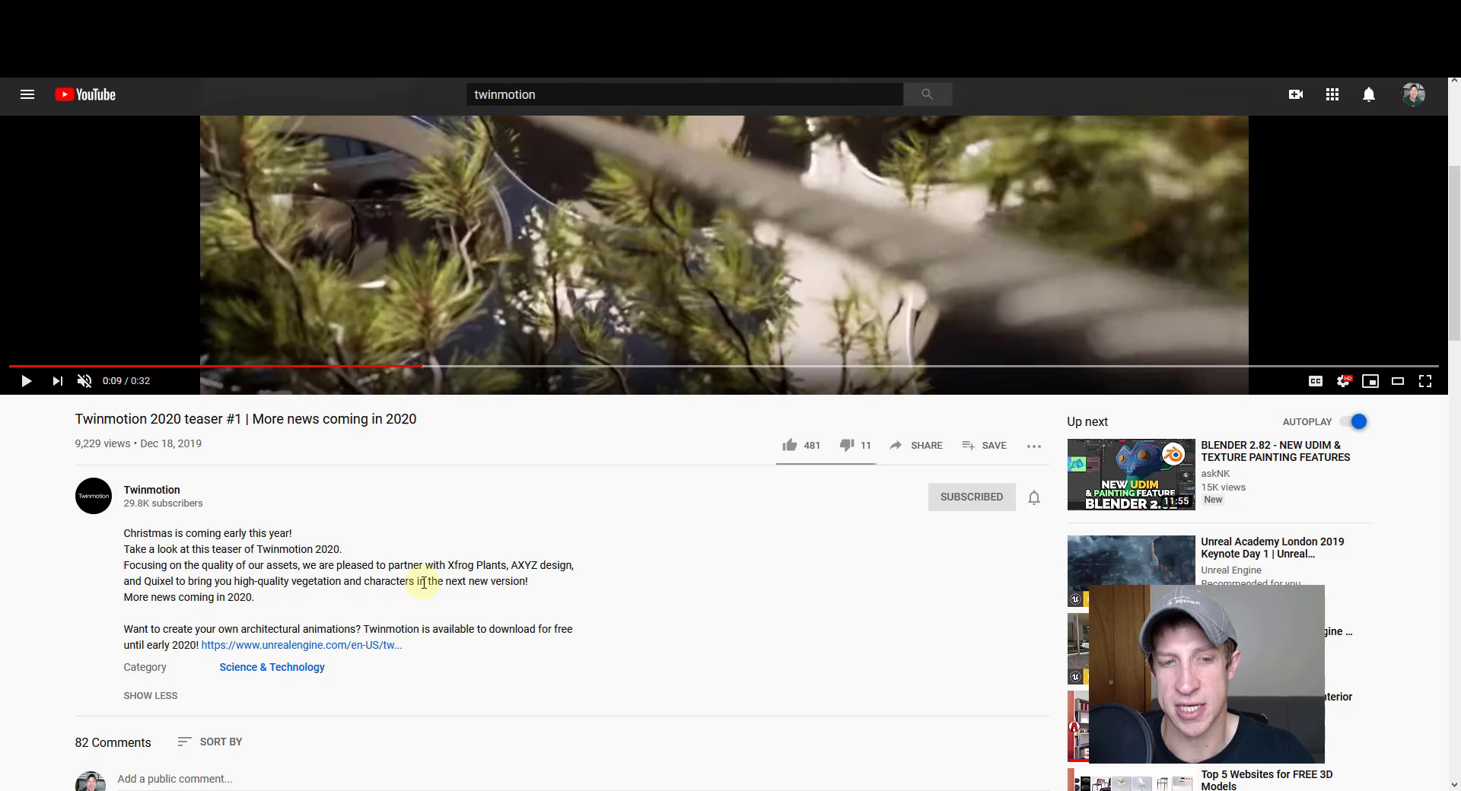
mouse_move(751, 543)
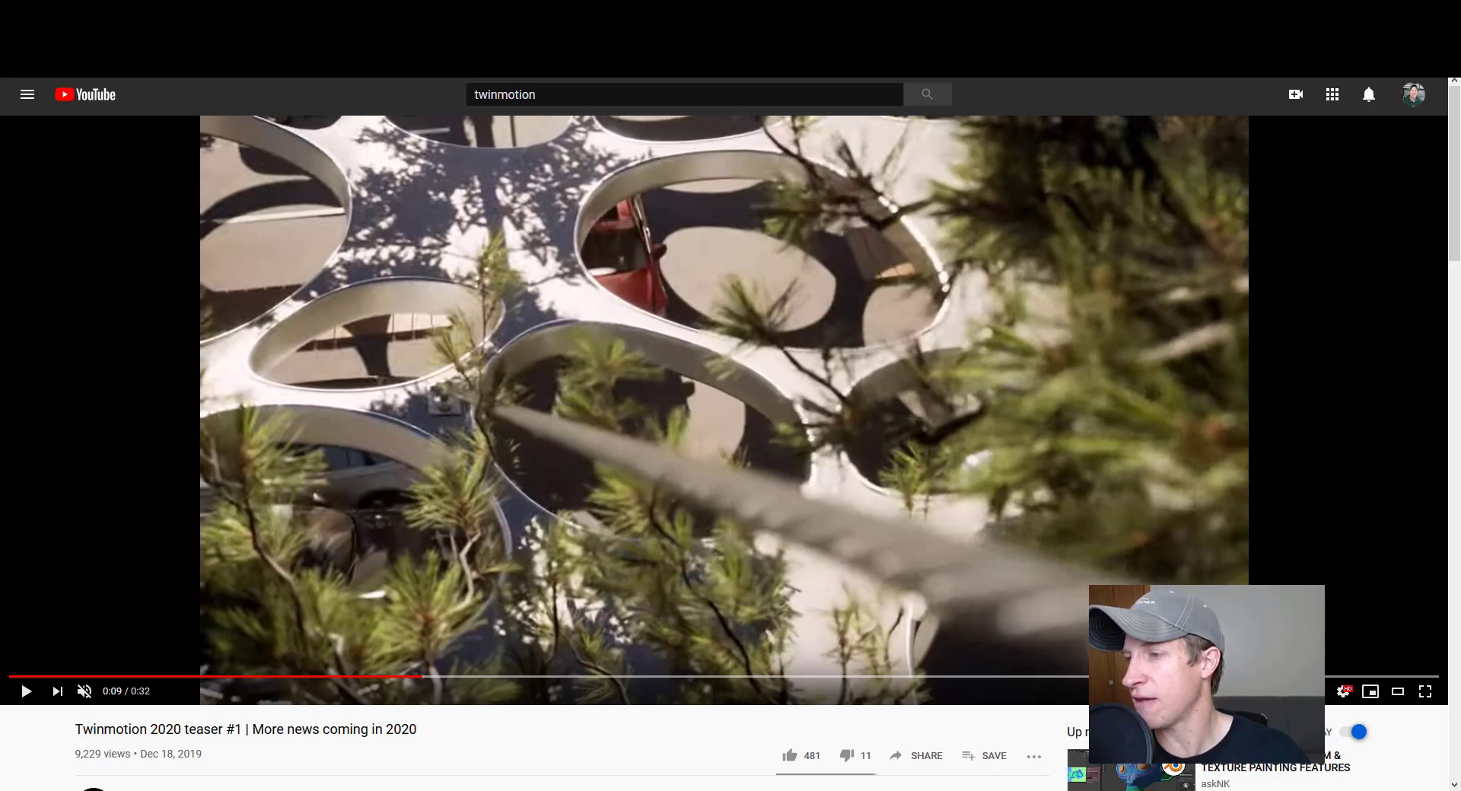
scroll("down", 3)
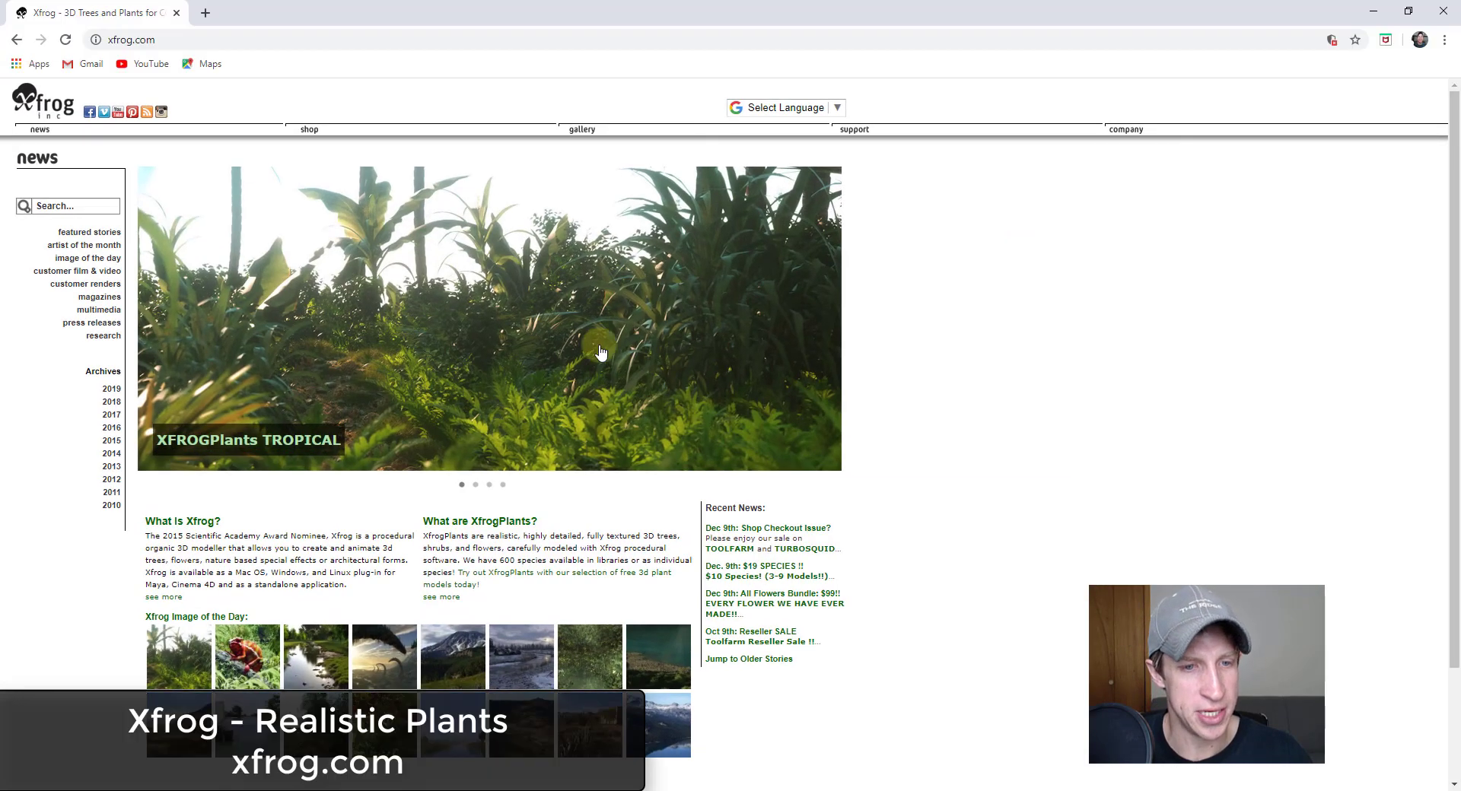
mouse_move(473, 361)
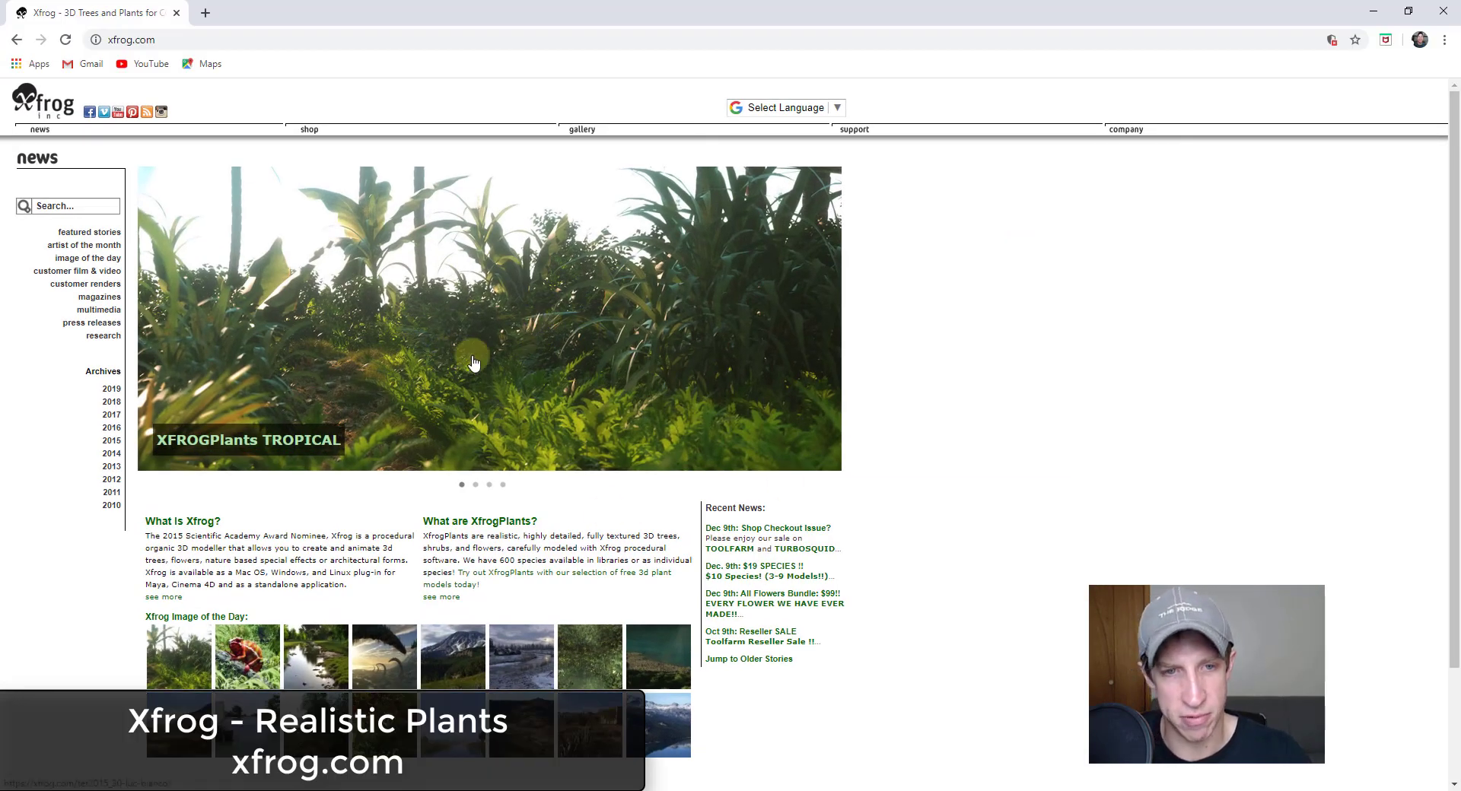
Step: Cycle the Xfrog banner through Oceania, Flowers and 120 Free Models, back to Tropical
left_click(489, 485)
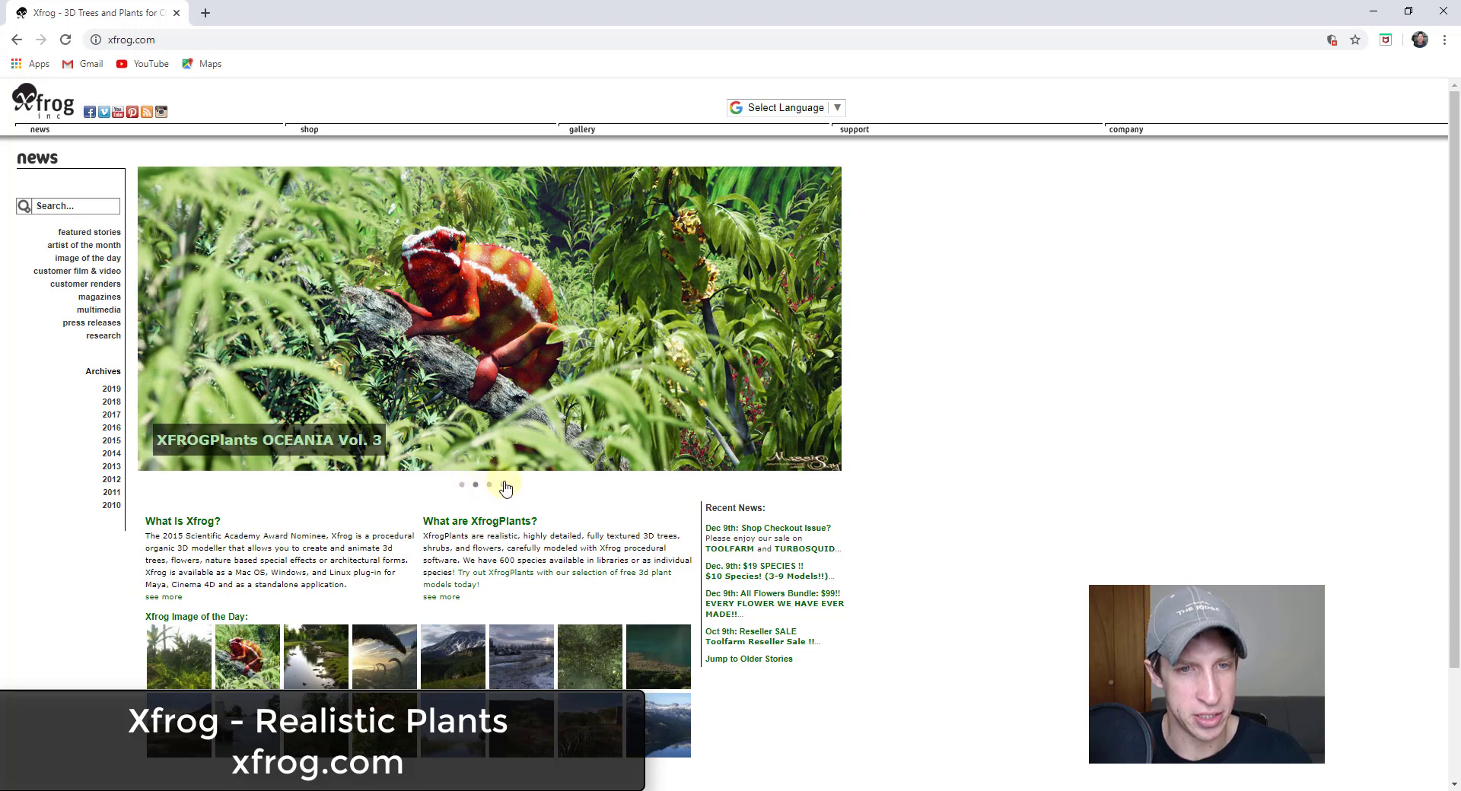
left_click(489, 484)
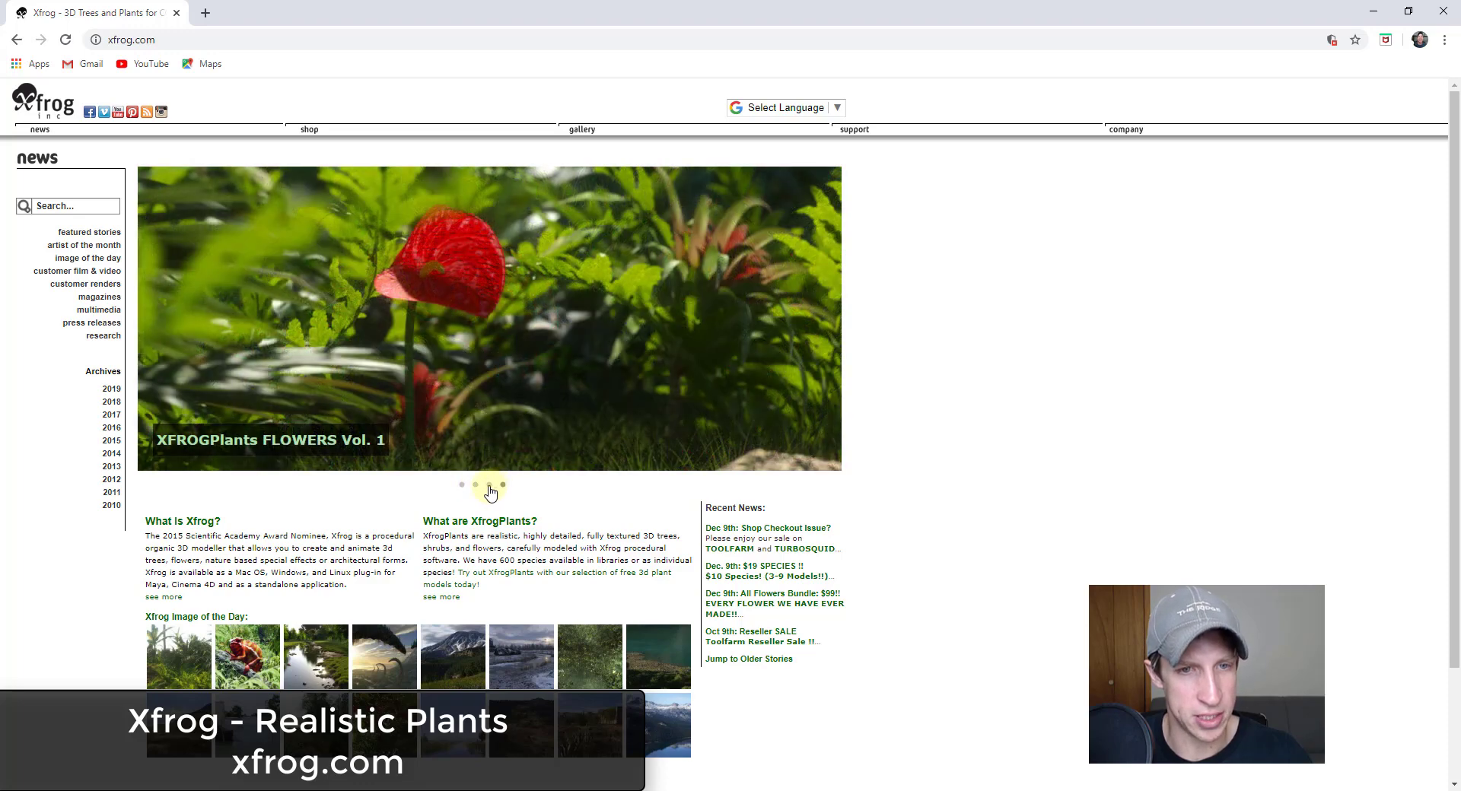
left_click(461, 483)
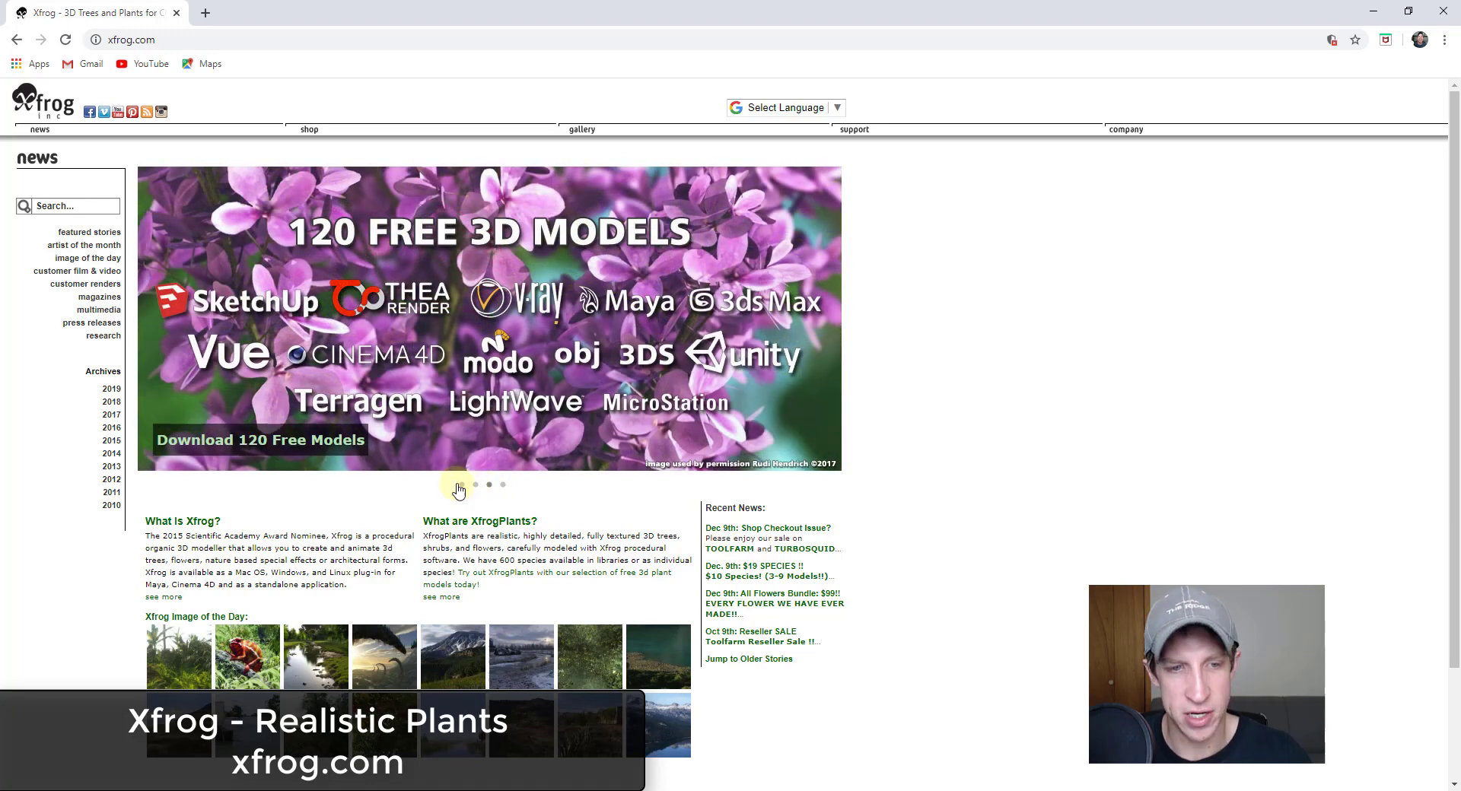
left_click(489, 484)
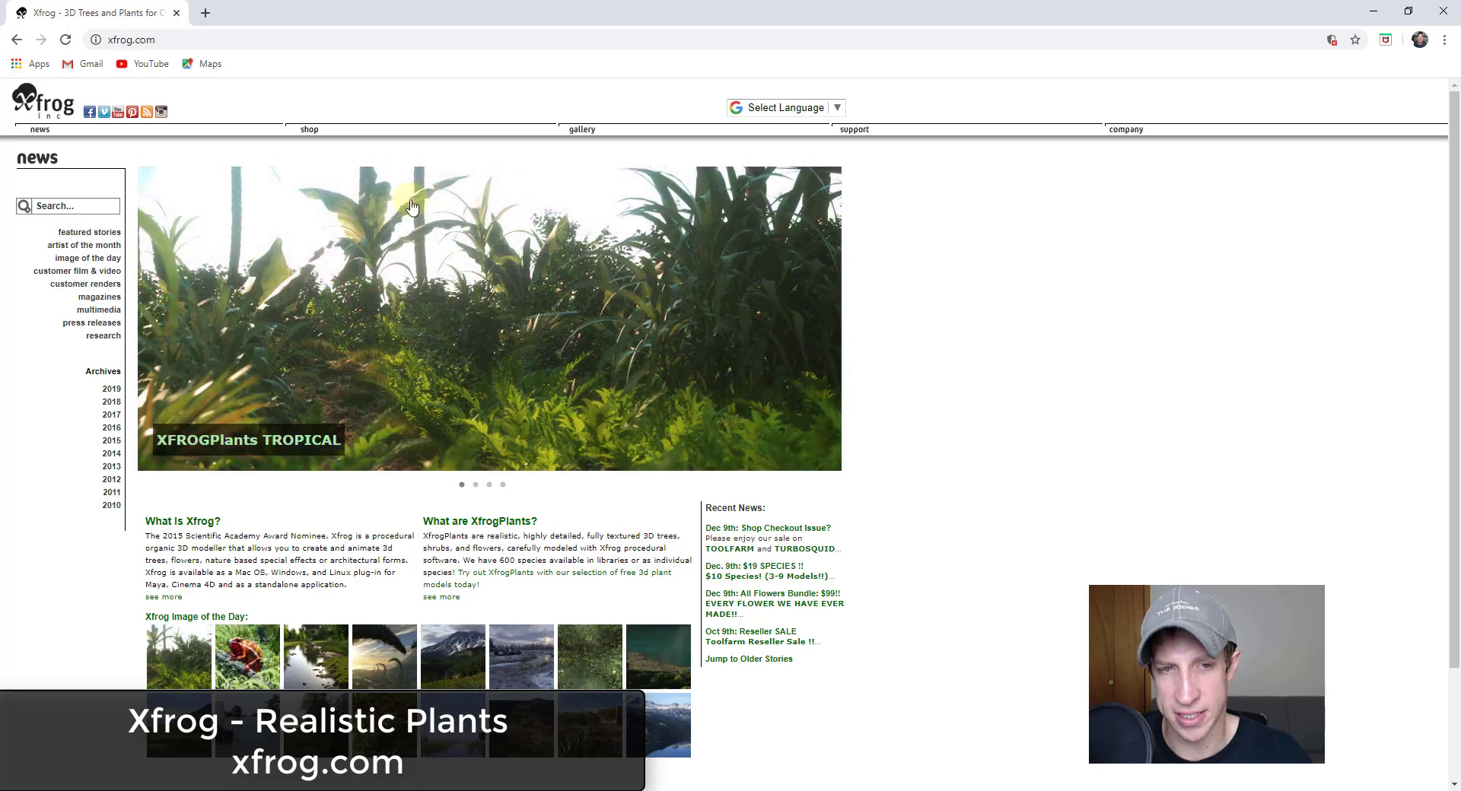
mouse_move(623, 468)
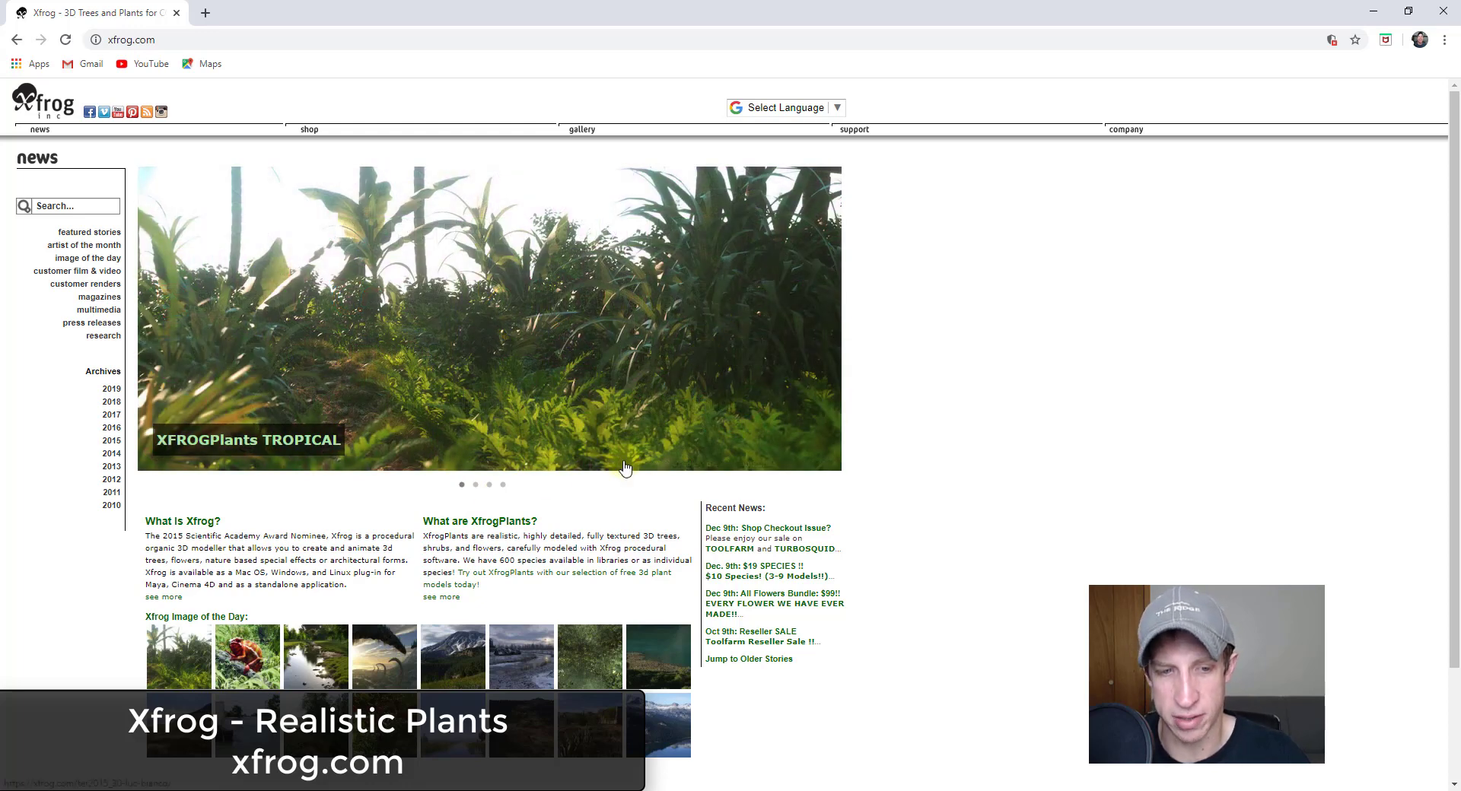
mouse_move(528, 293)
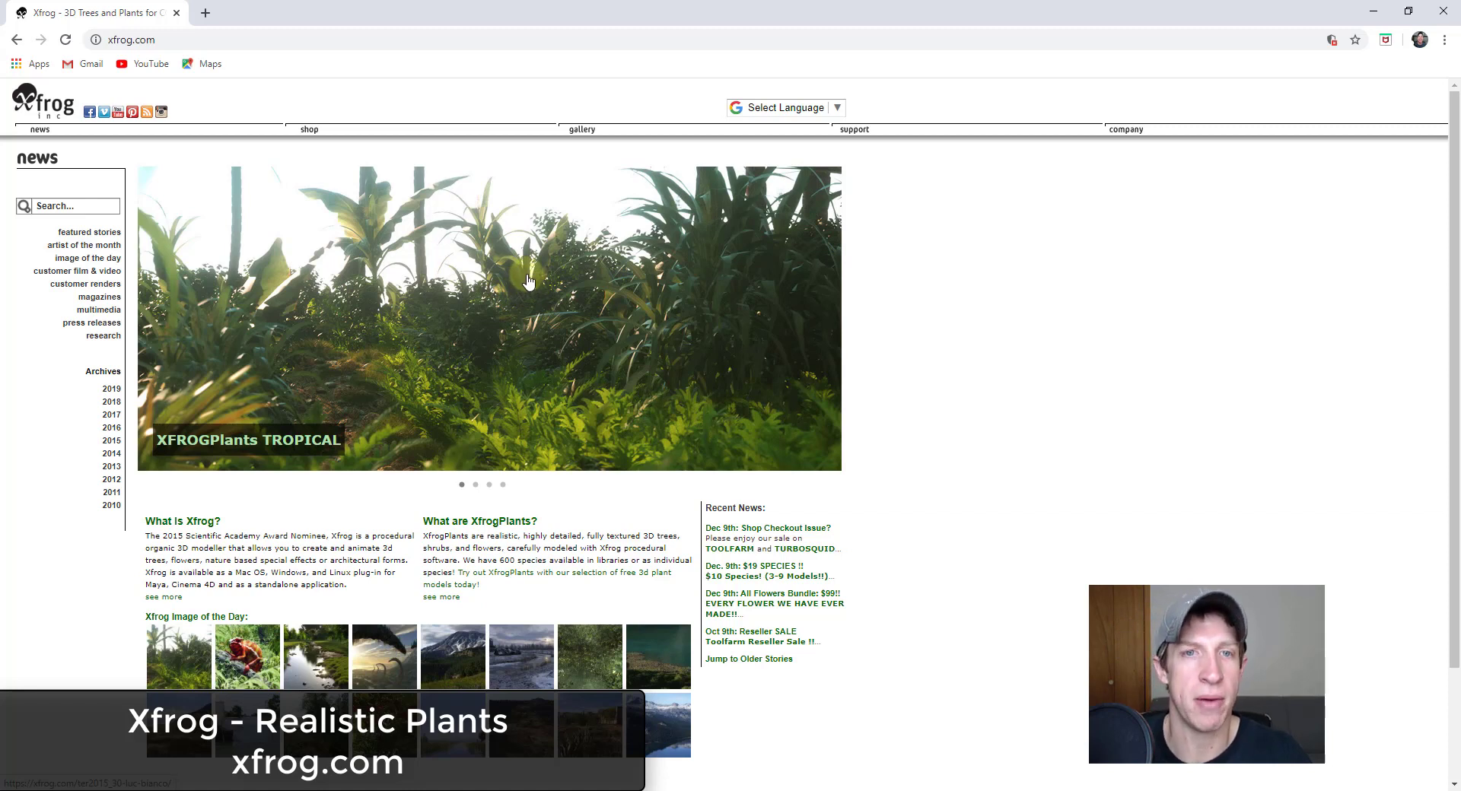
mouse_move(321, 655)
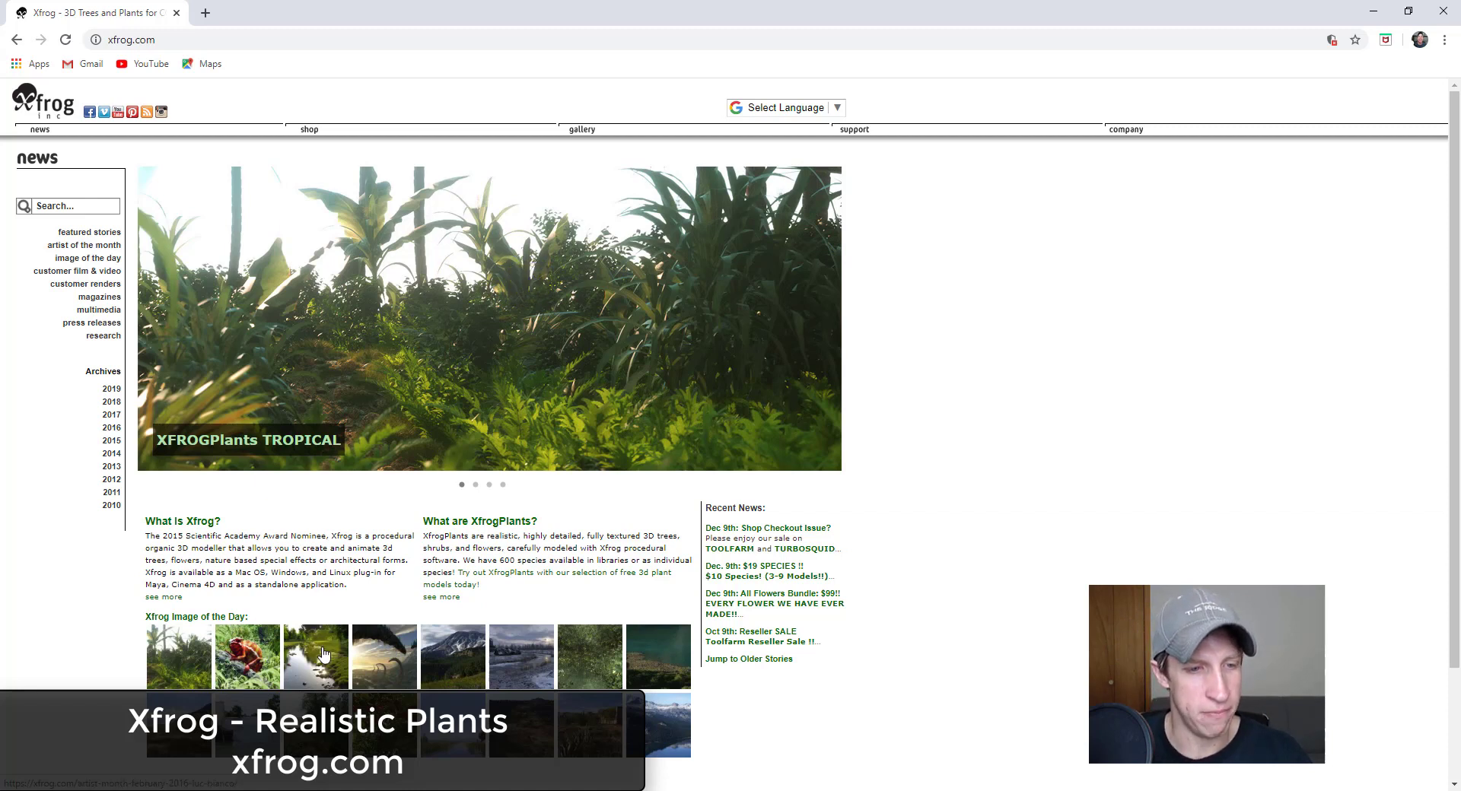
Step: Open the Xfrog February 2016 artist-of-the-month interview with tulip renders
left_click(315, 652)
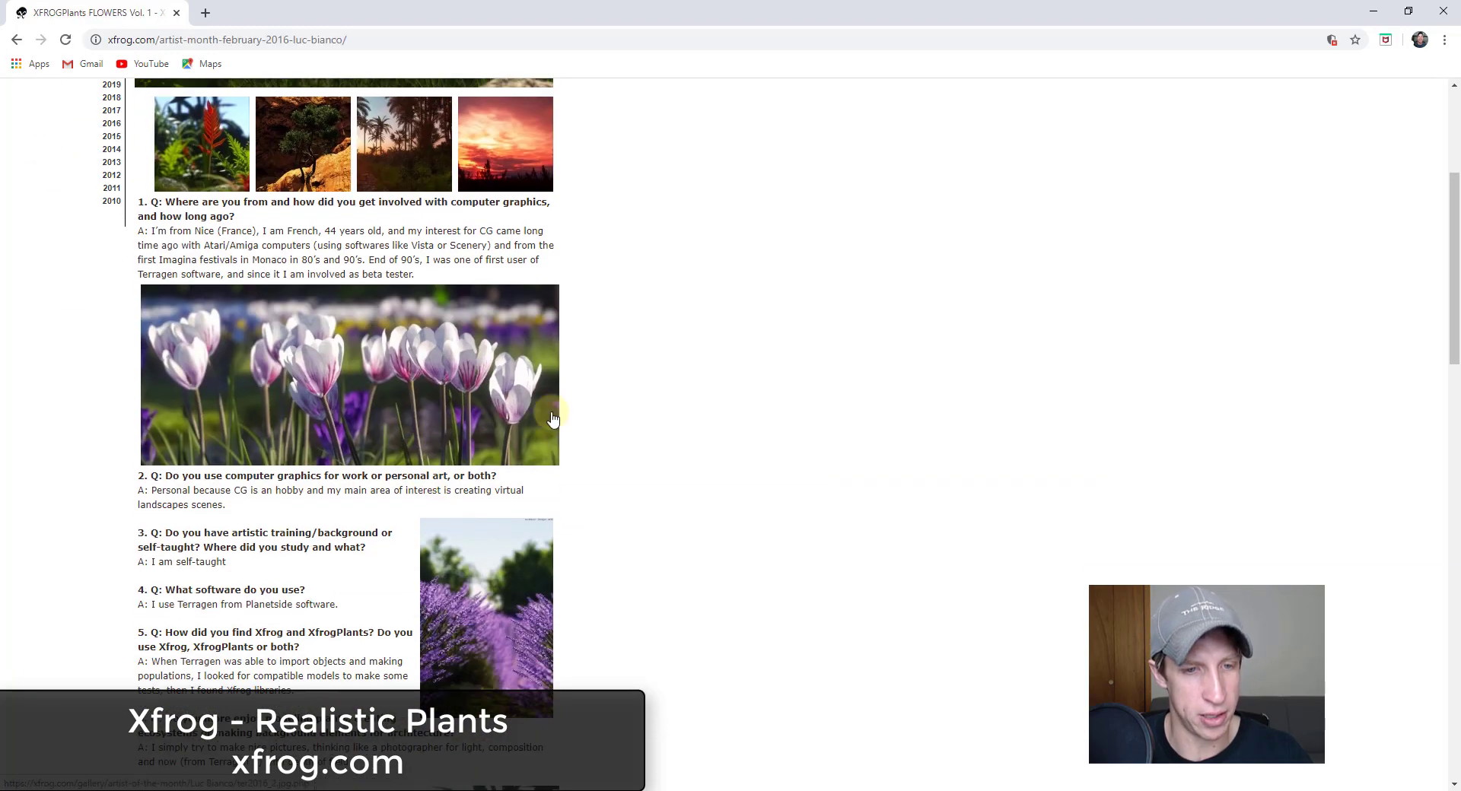
mouse_move(395, 393)
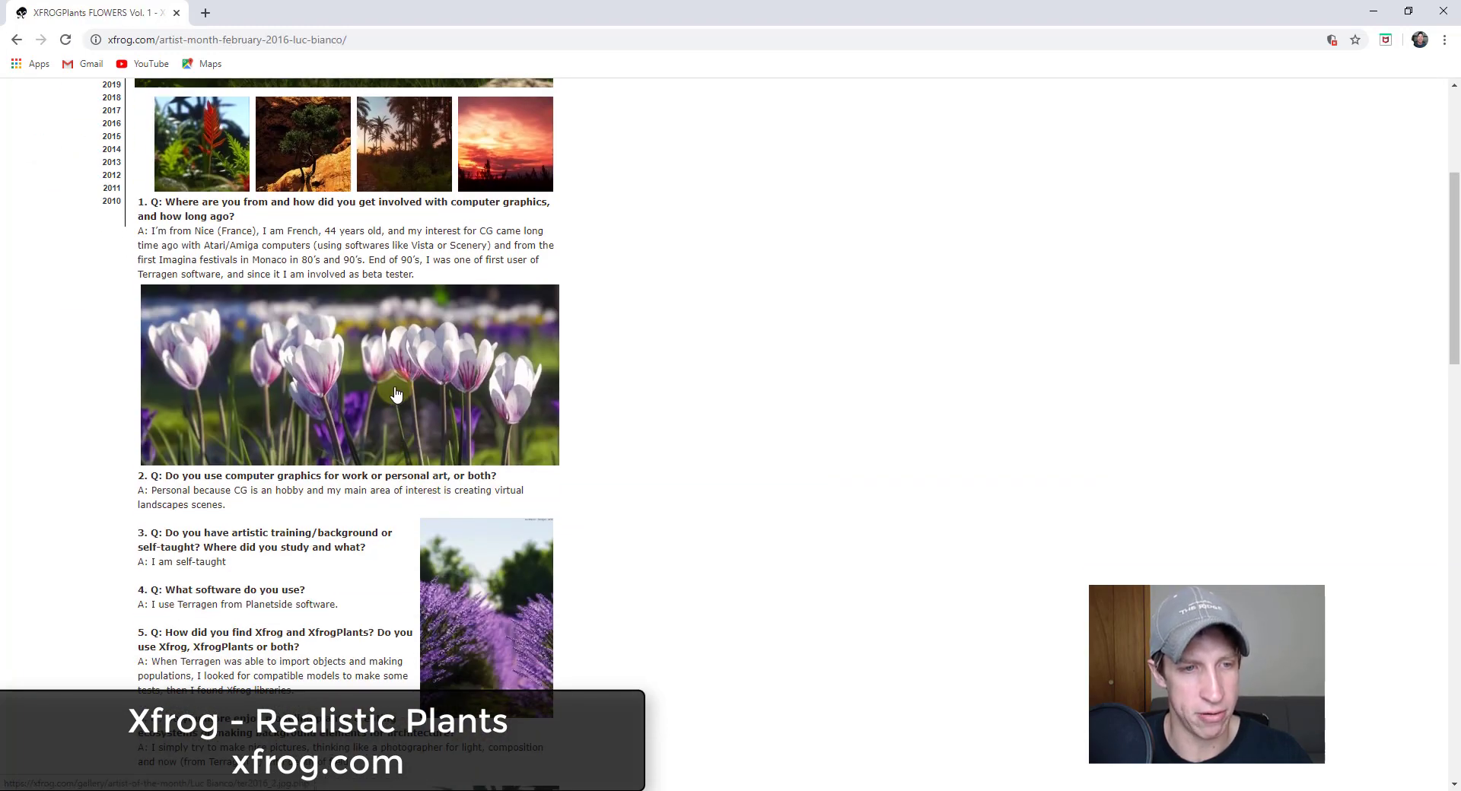
scroll("up", 3)
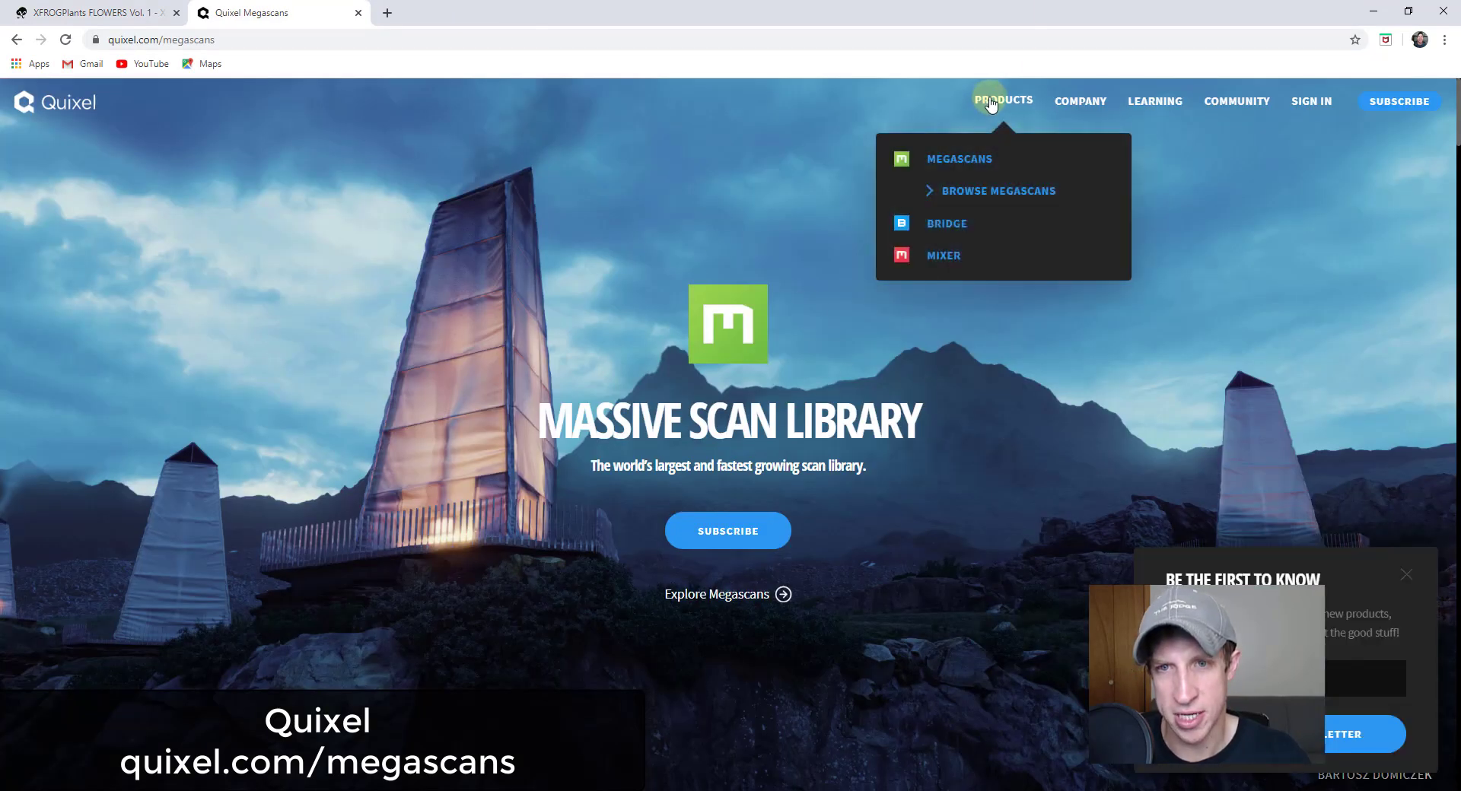
mouse_move(892, 202)
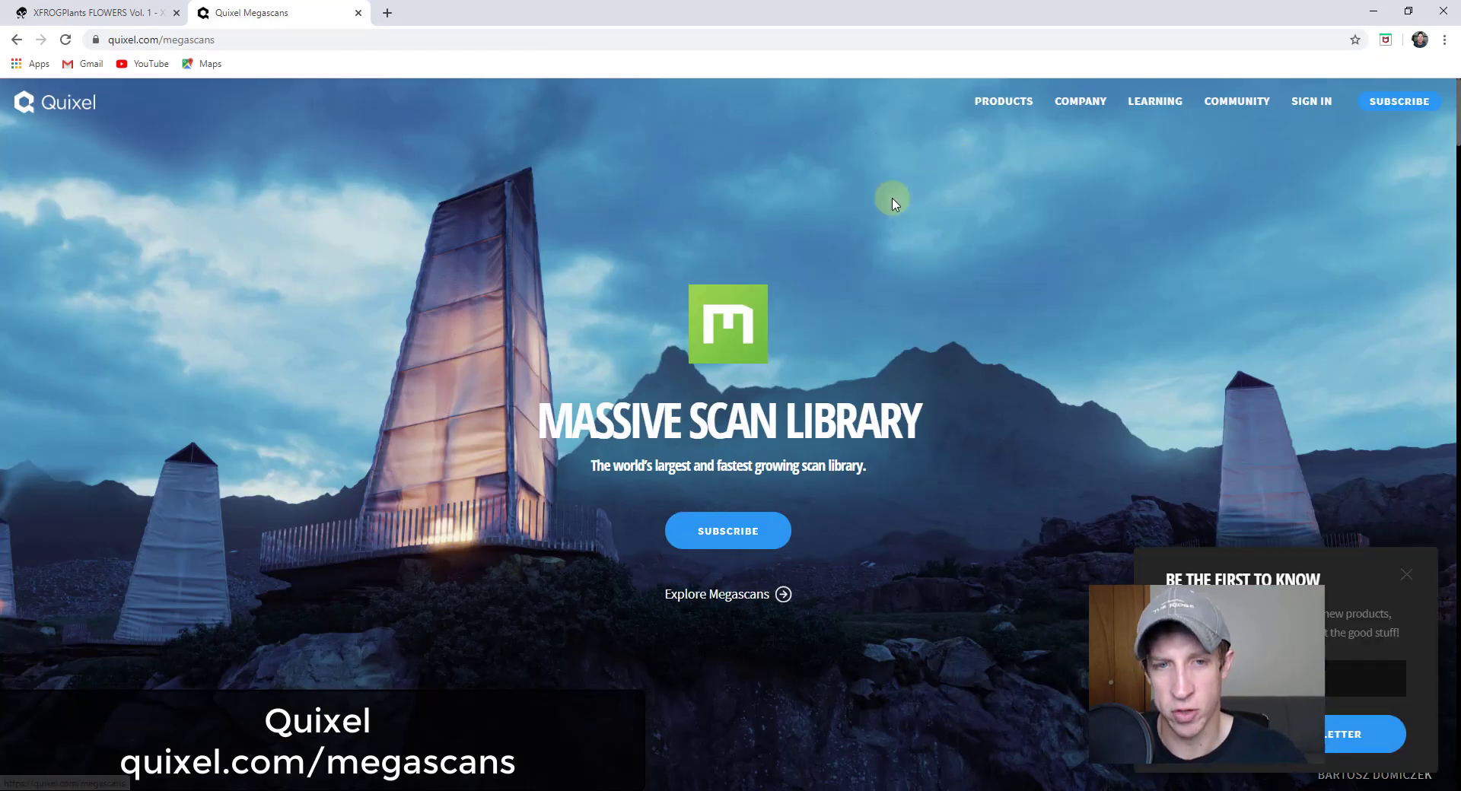
mouse_move(846, 448)
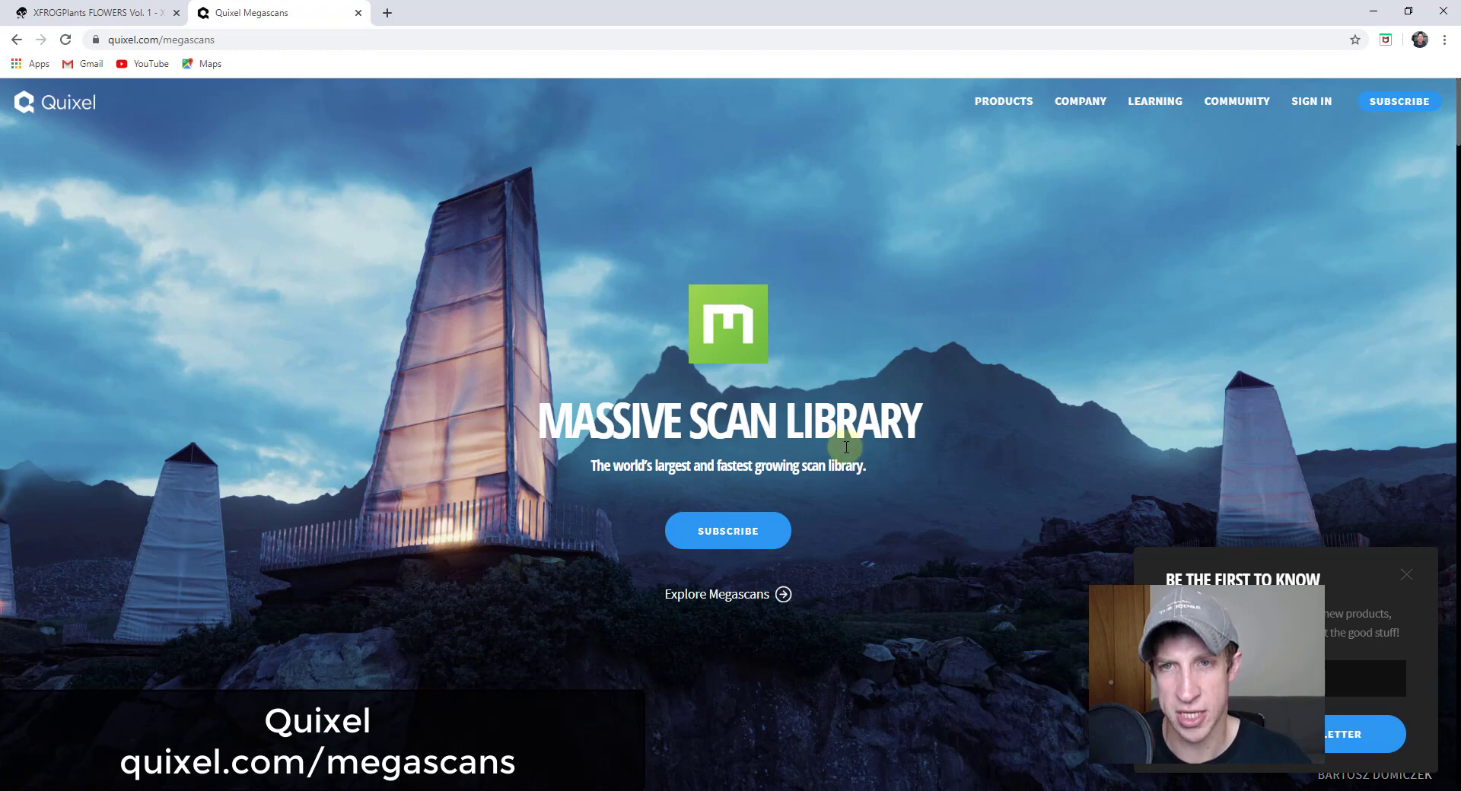
Step: Open Browse Megascans from Quixel Products and scroll the Latest assets grid
left_click(1003, 99)
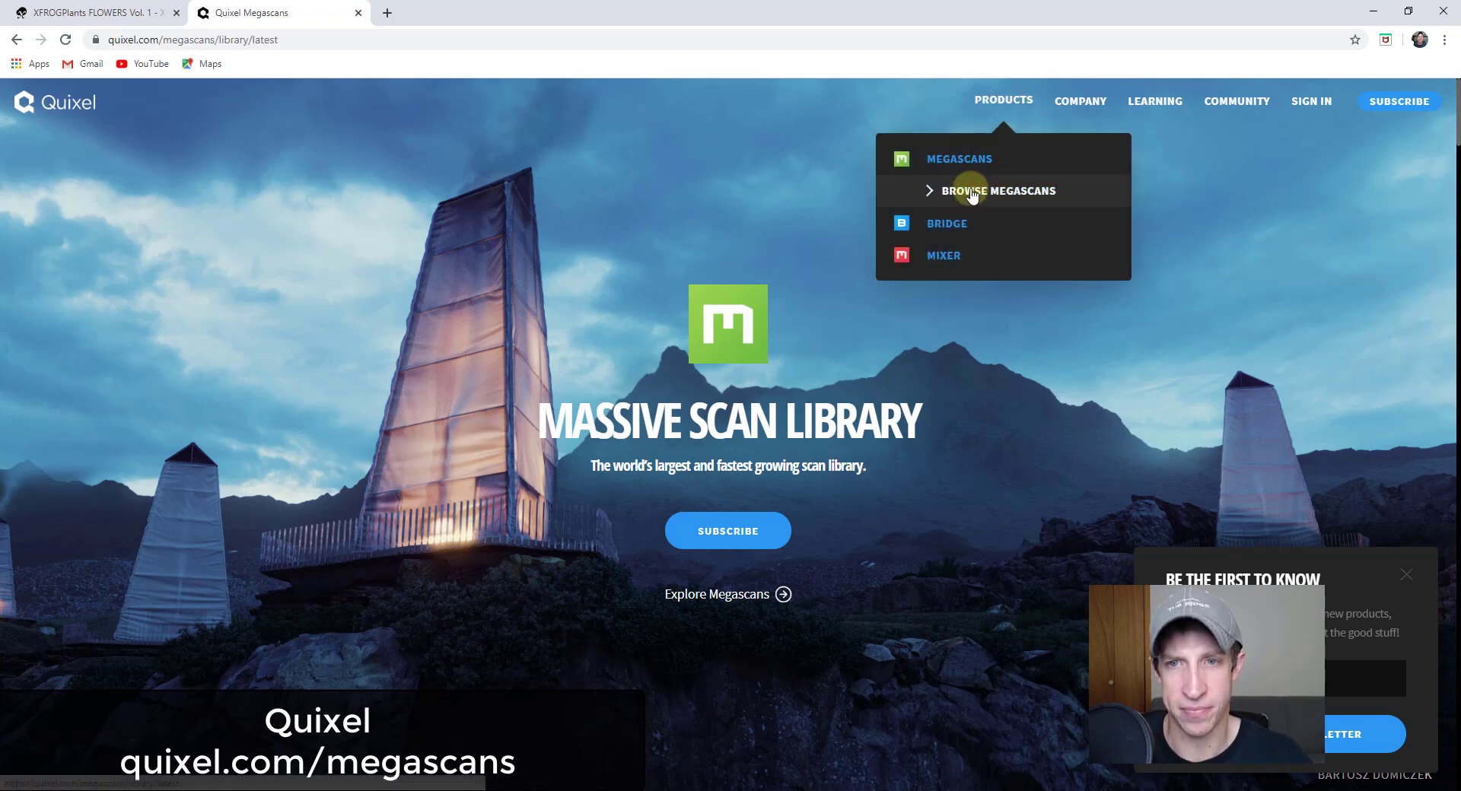
left_click(999, 190)
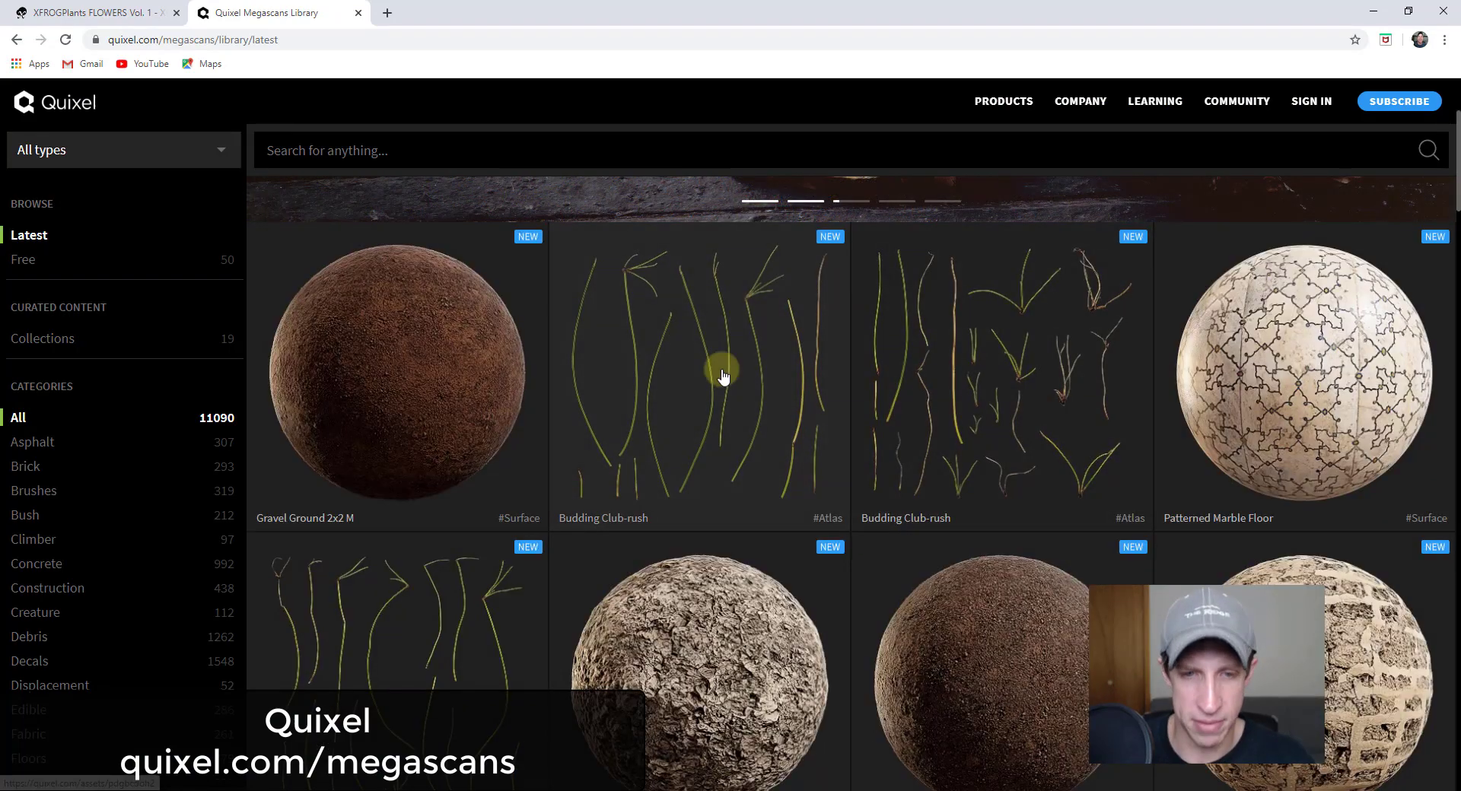
scroll("down", 3)
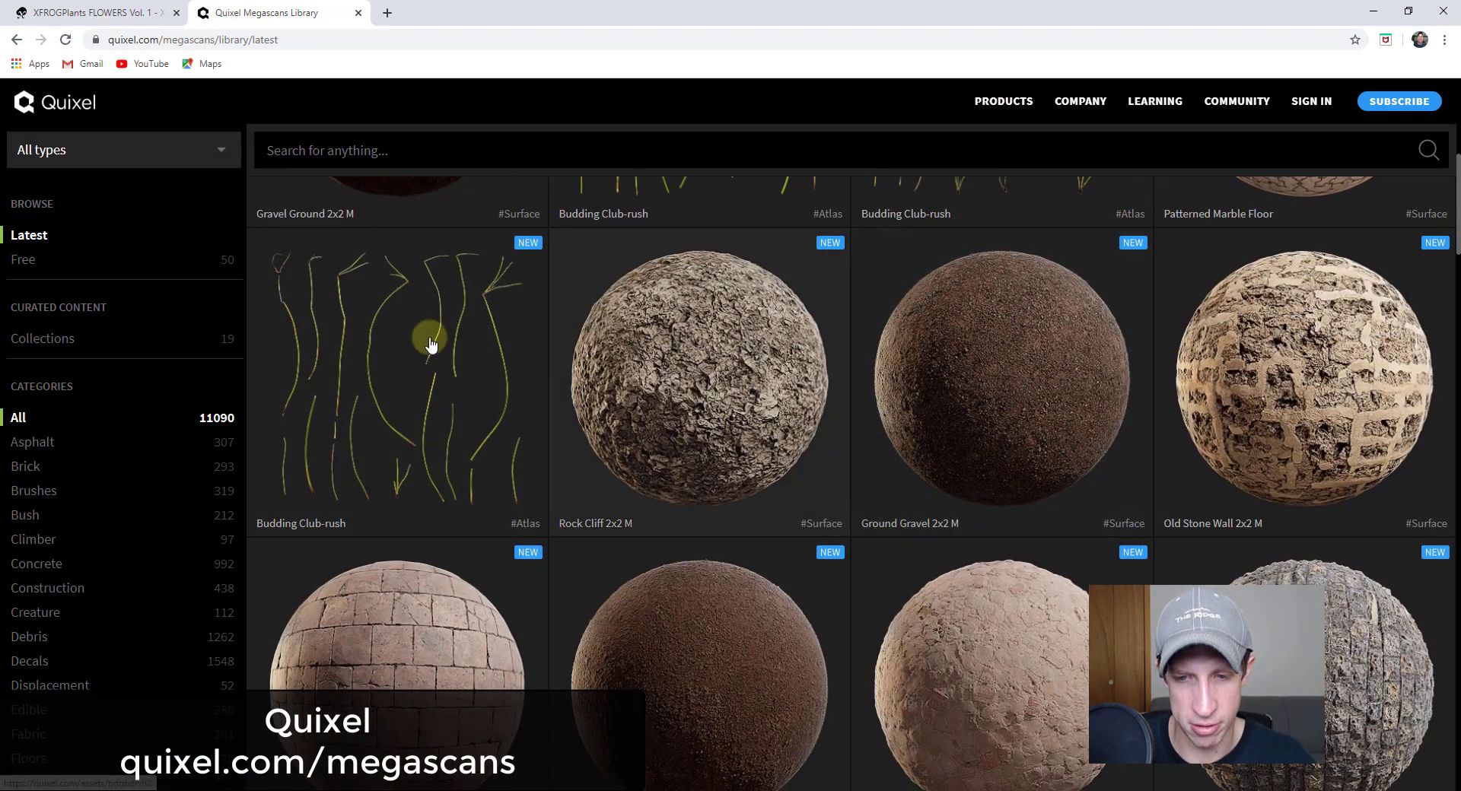
scroll("down", 3)
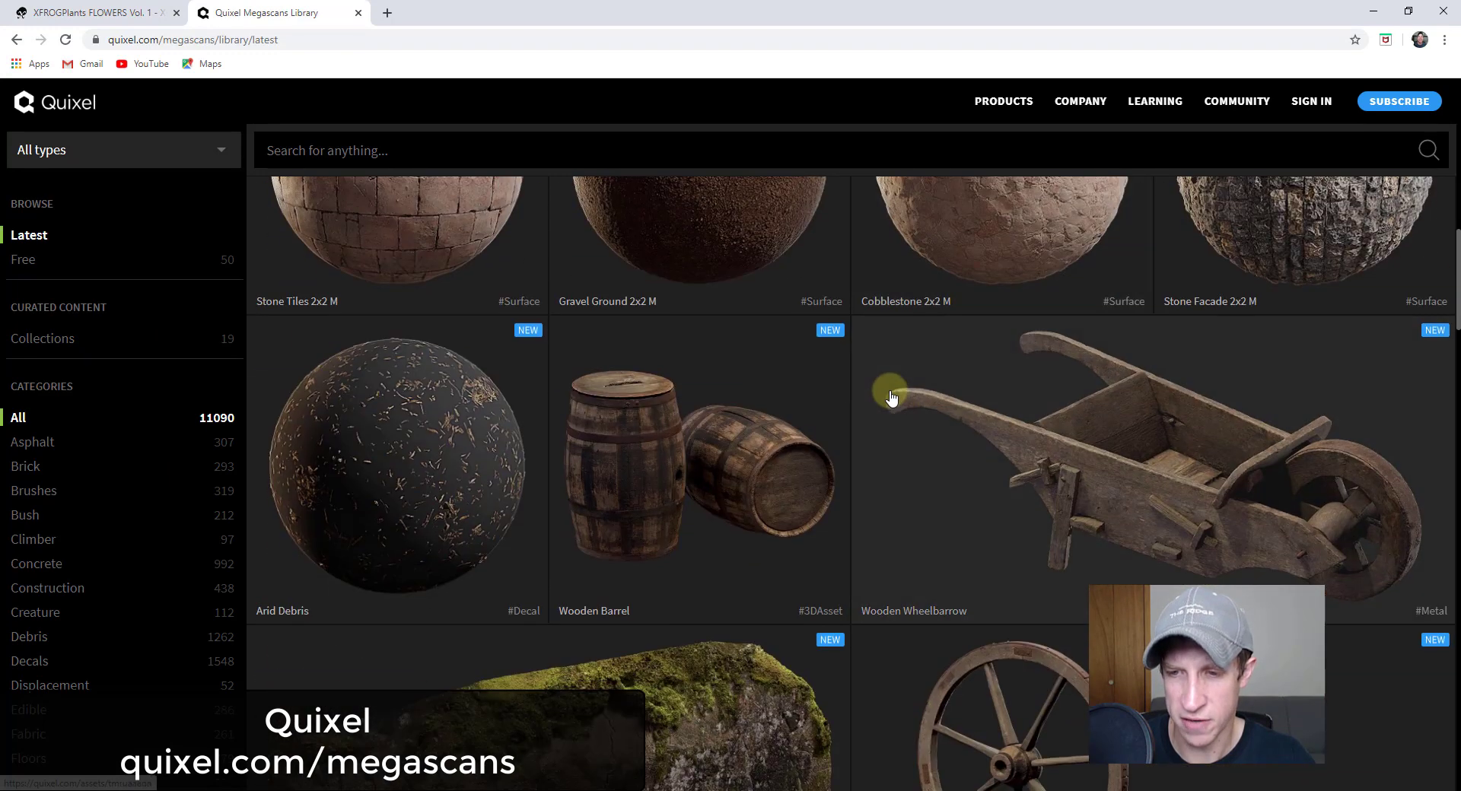
mouse_move(829, 446)
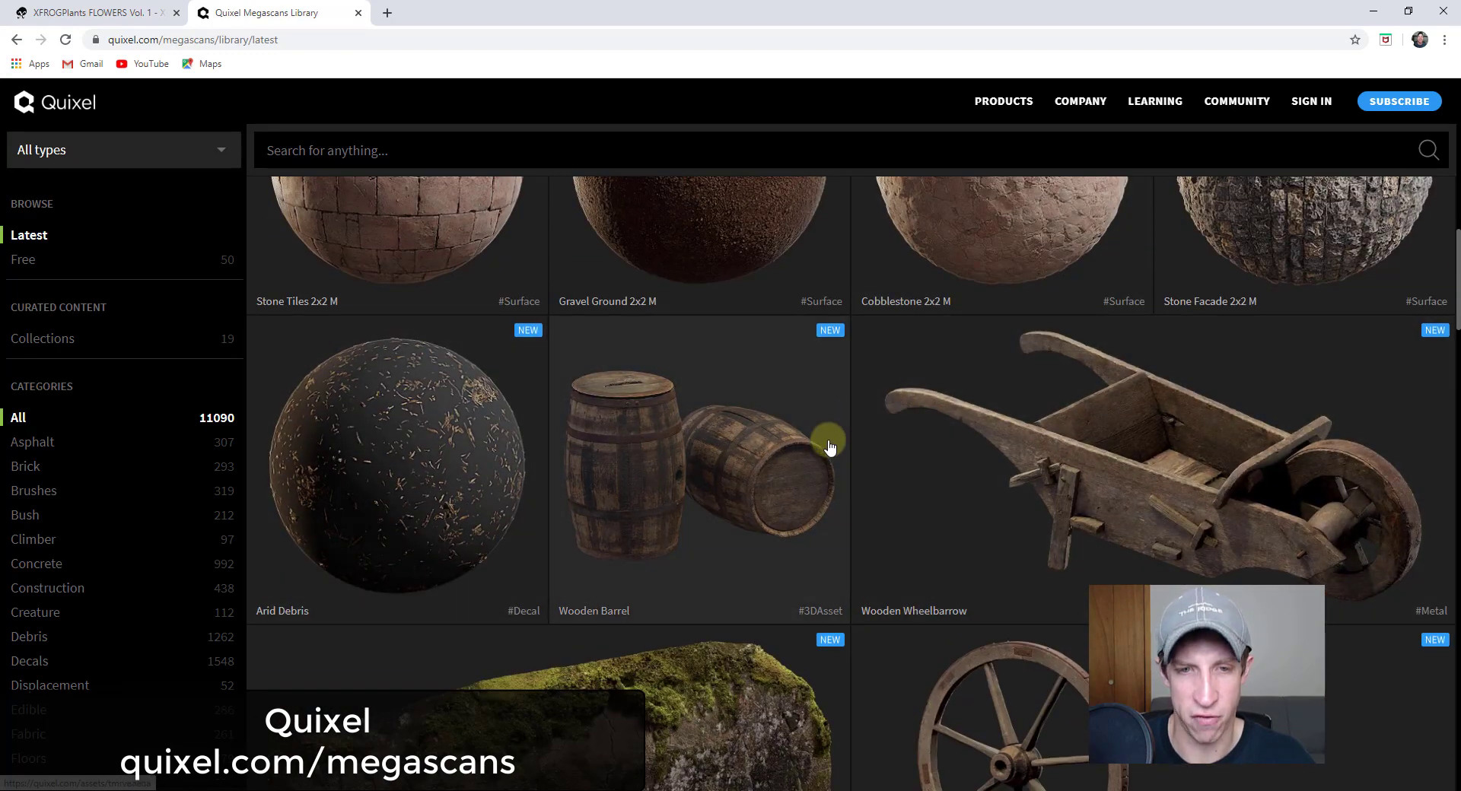
mouse_move(738, 533)
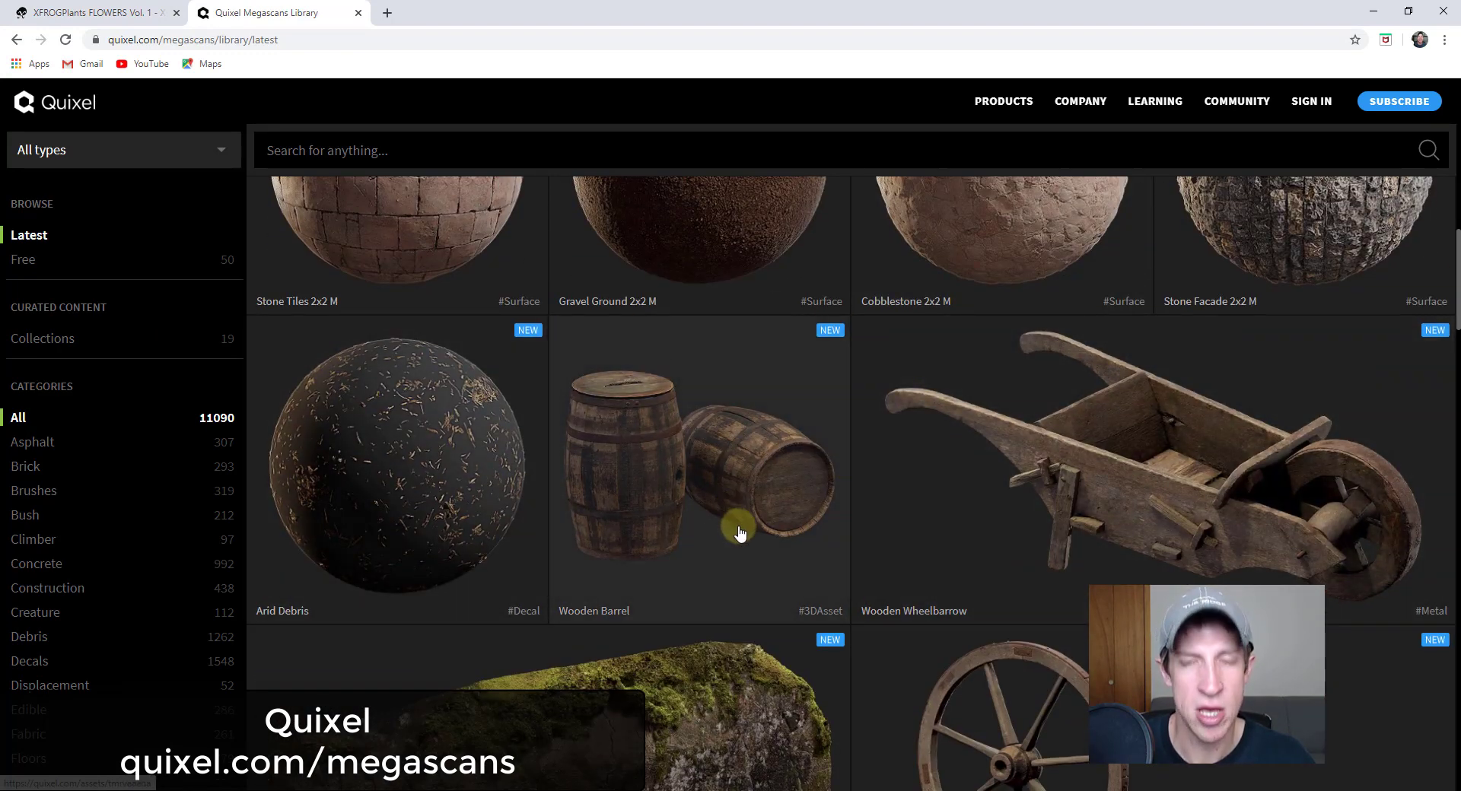
mouse_move(913, 419)
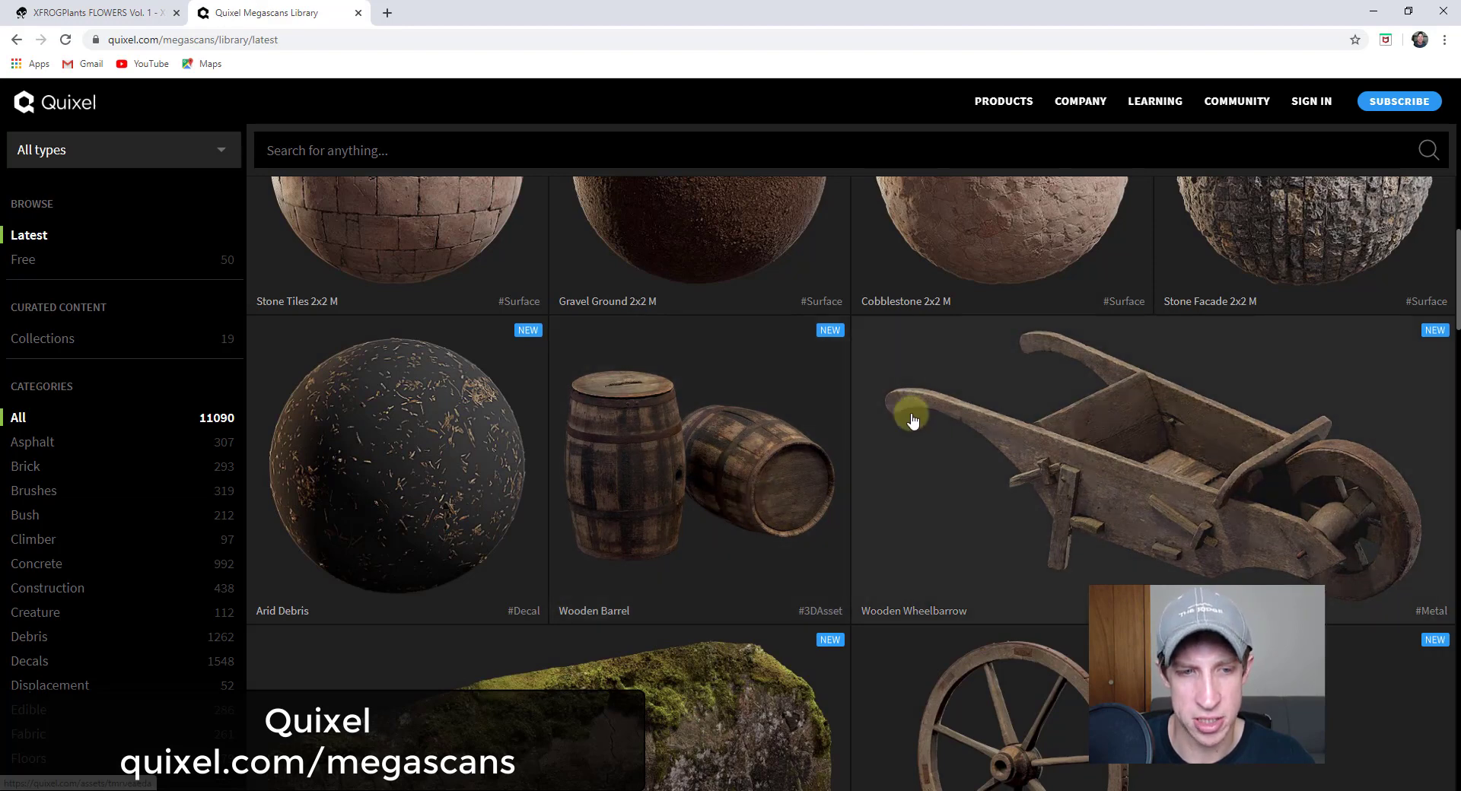
scroll("down", 3)
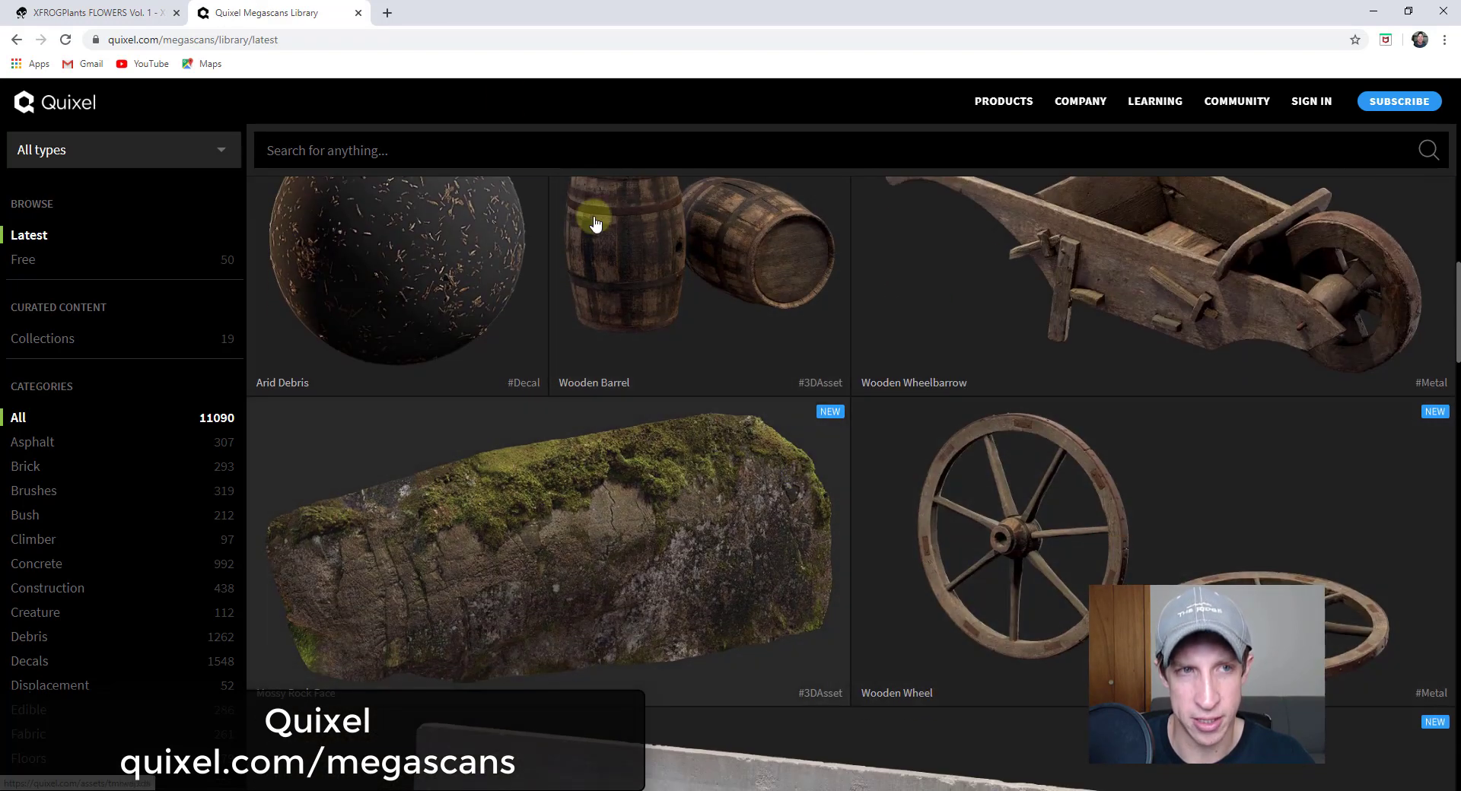
mouse_move(818, 547)
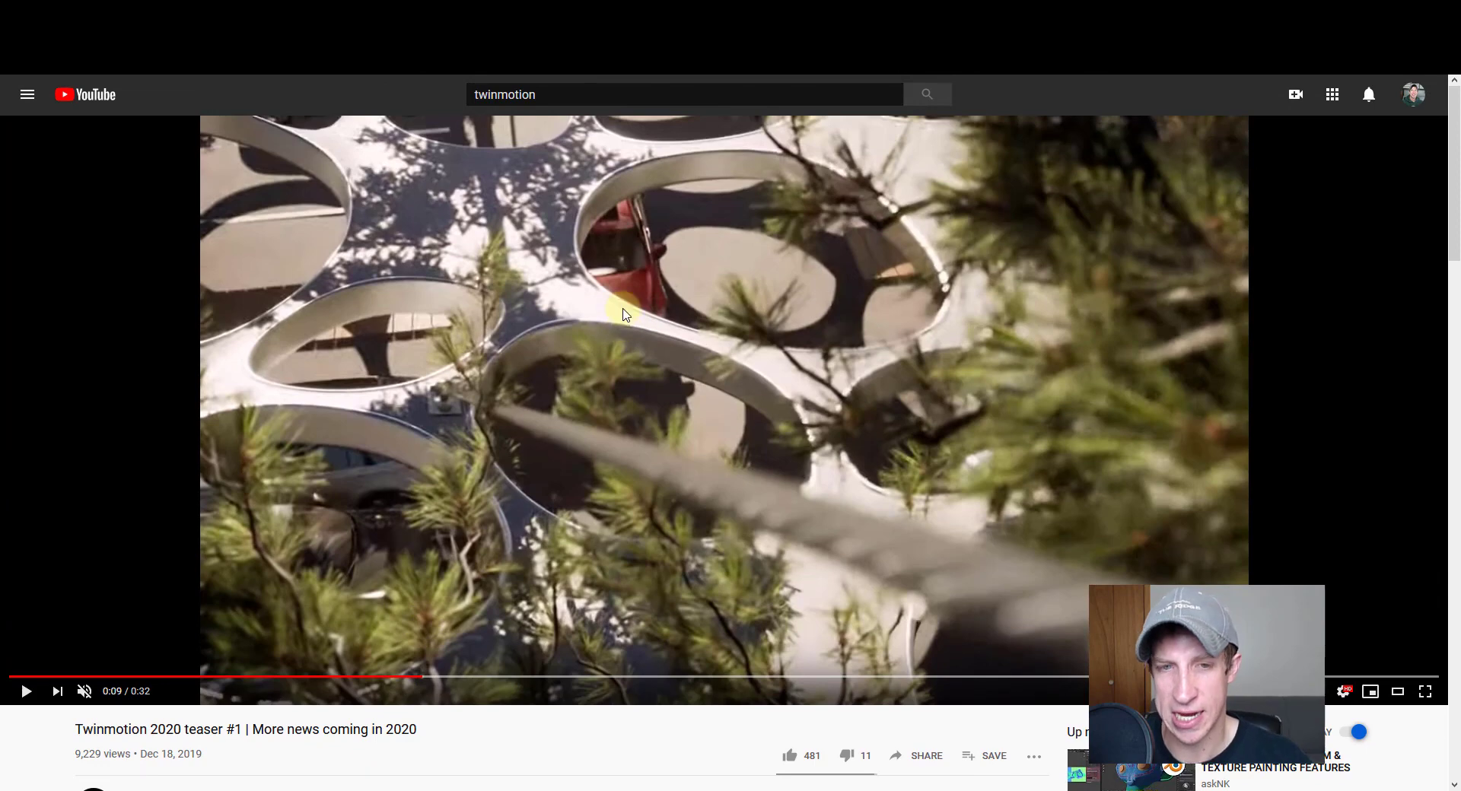
mouse_move(712, 465)
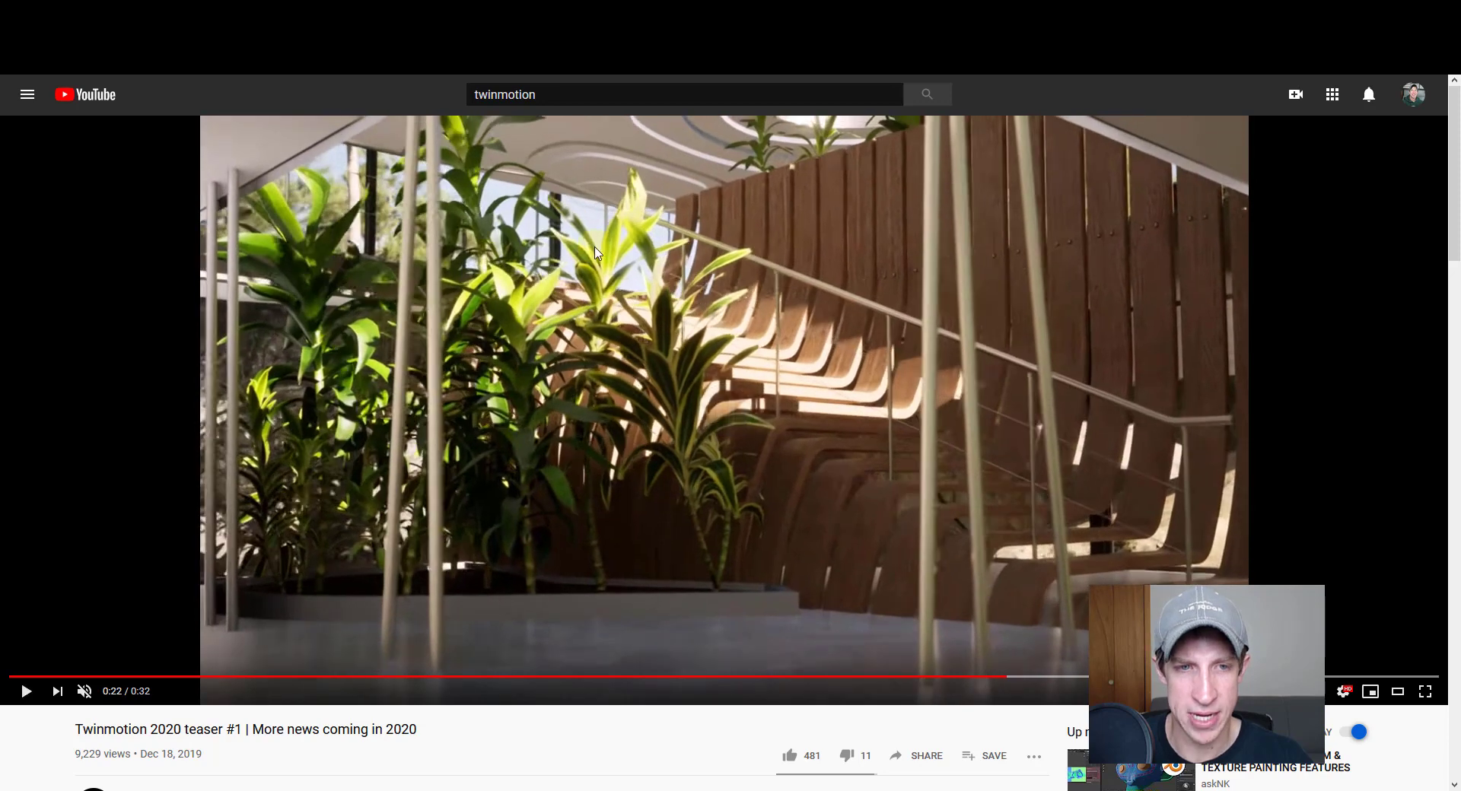
mouse_move(634, 679)
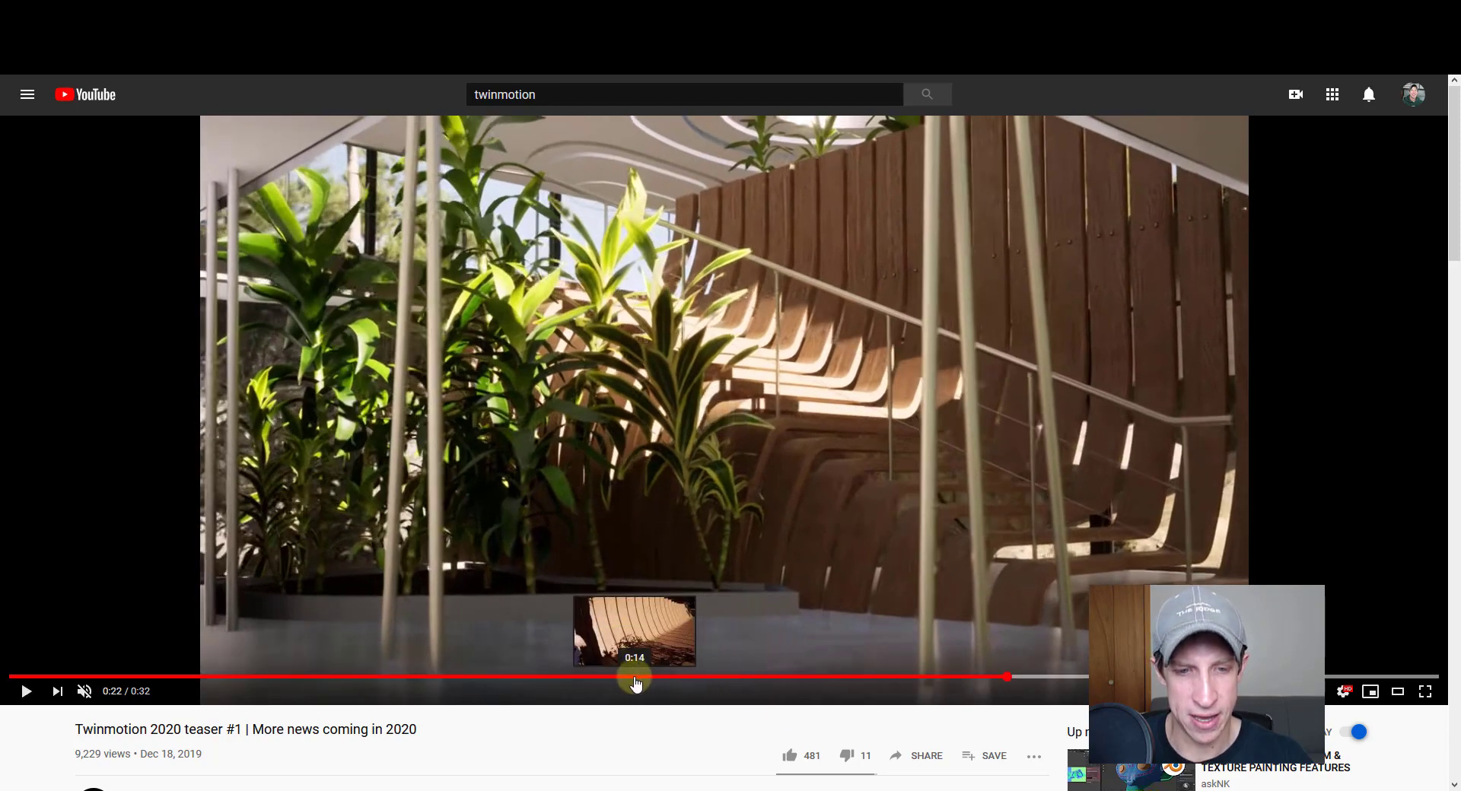
mouse_move(543, 677)
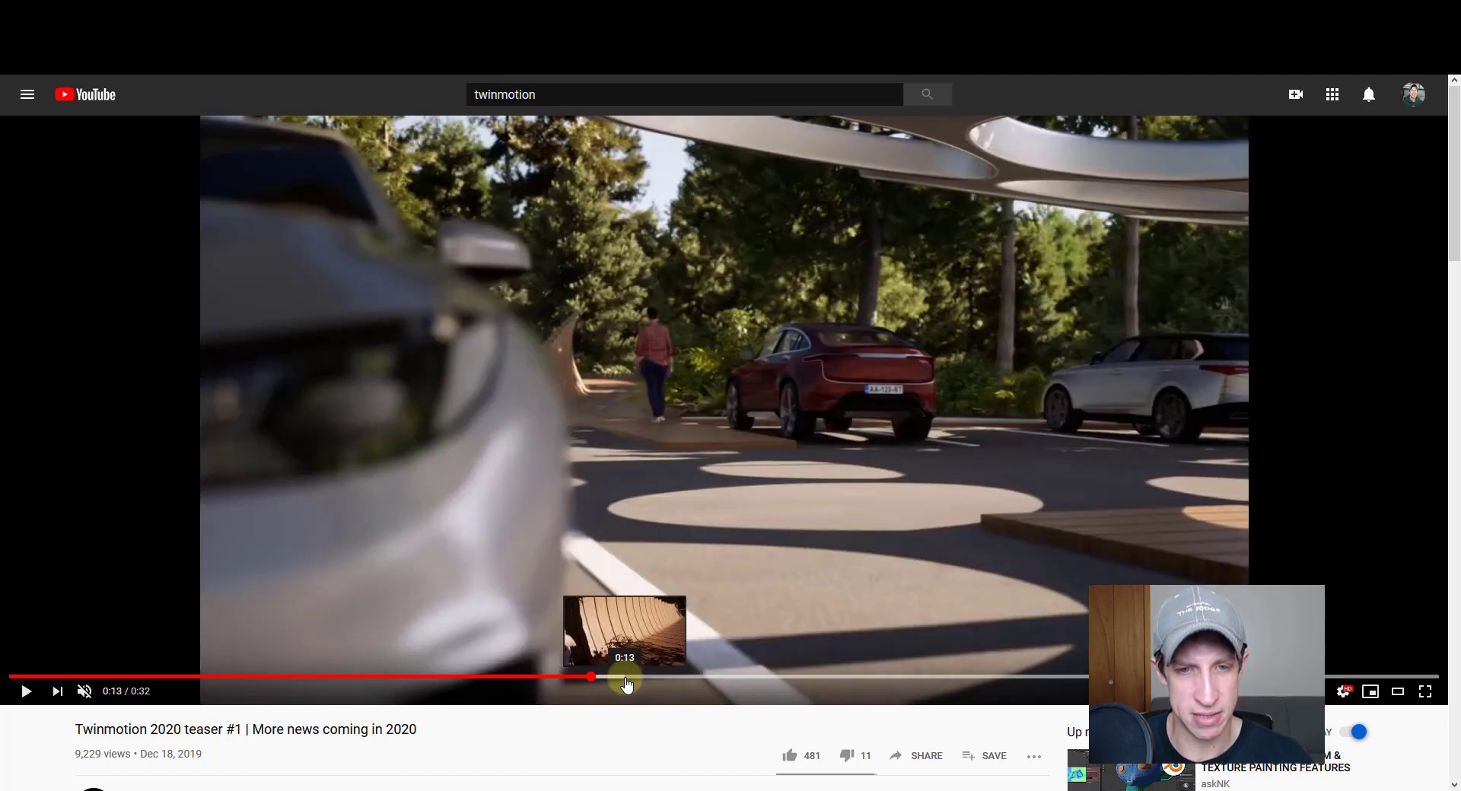
mouse_move(671, 598)
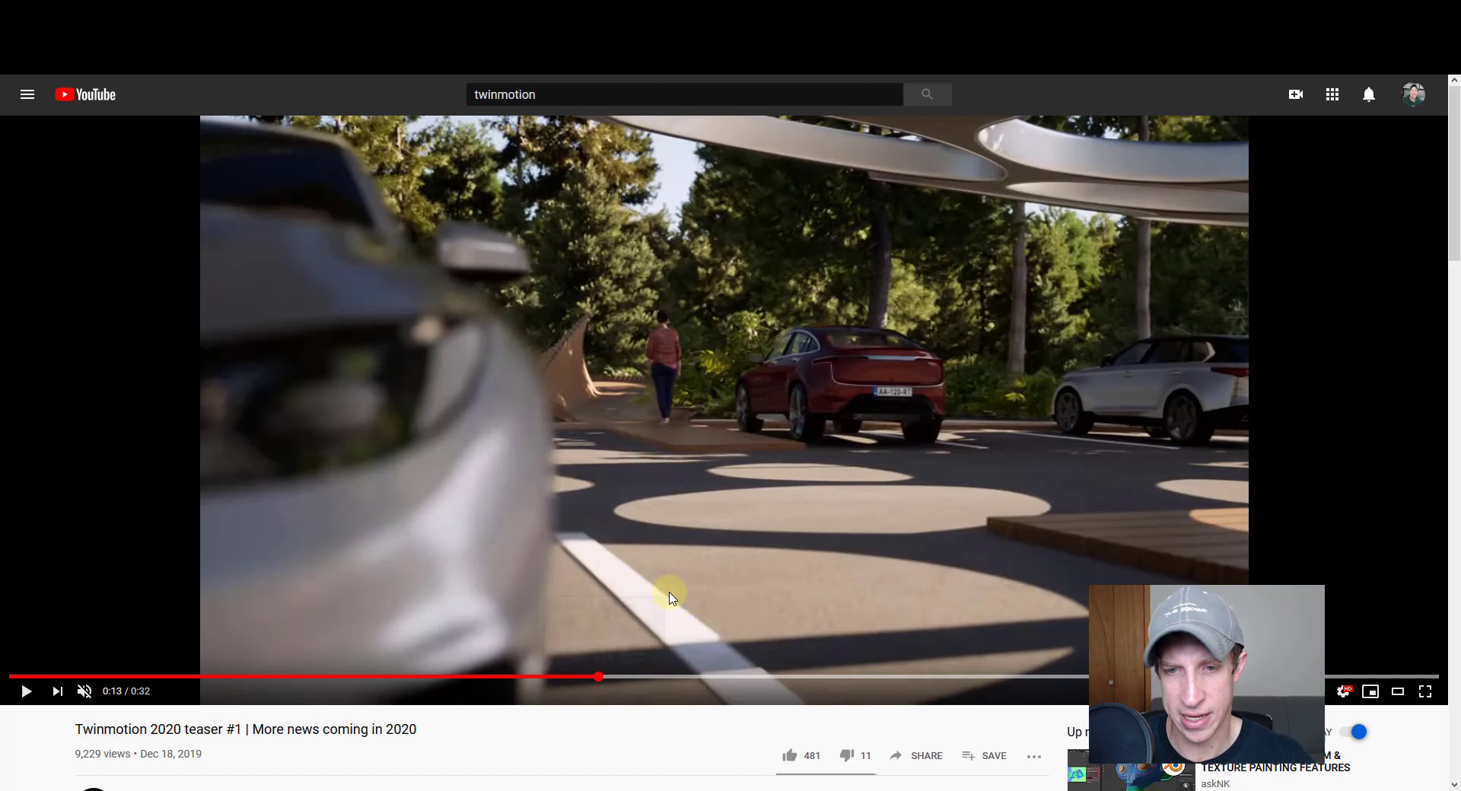
mouse_move(769, 366)
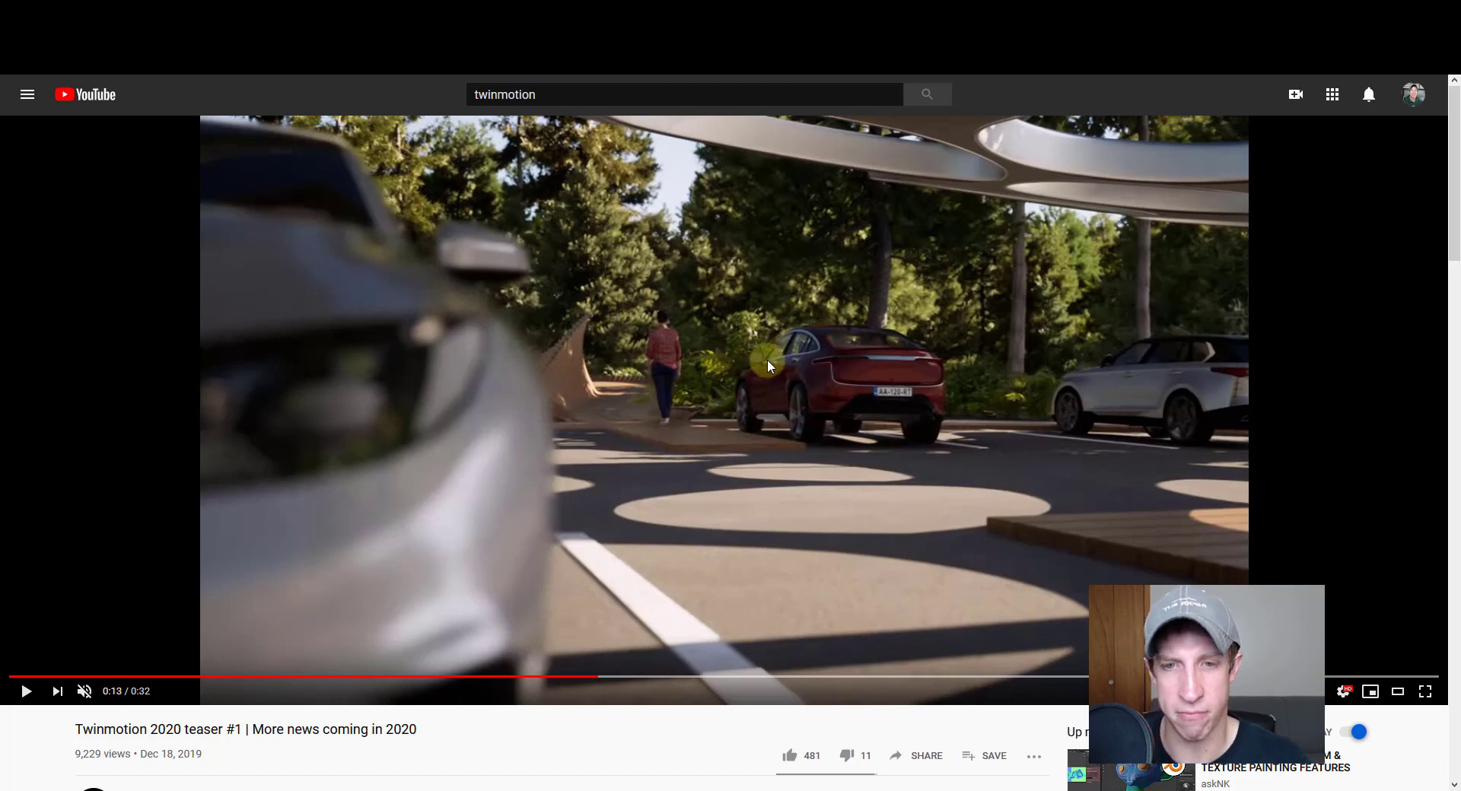
mouse_move(725, 608)
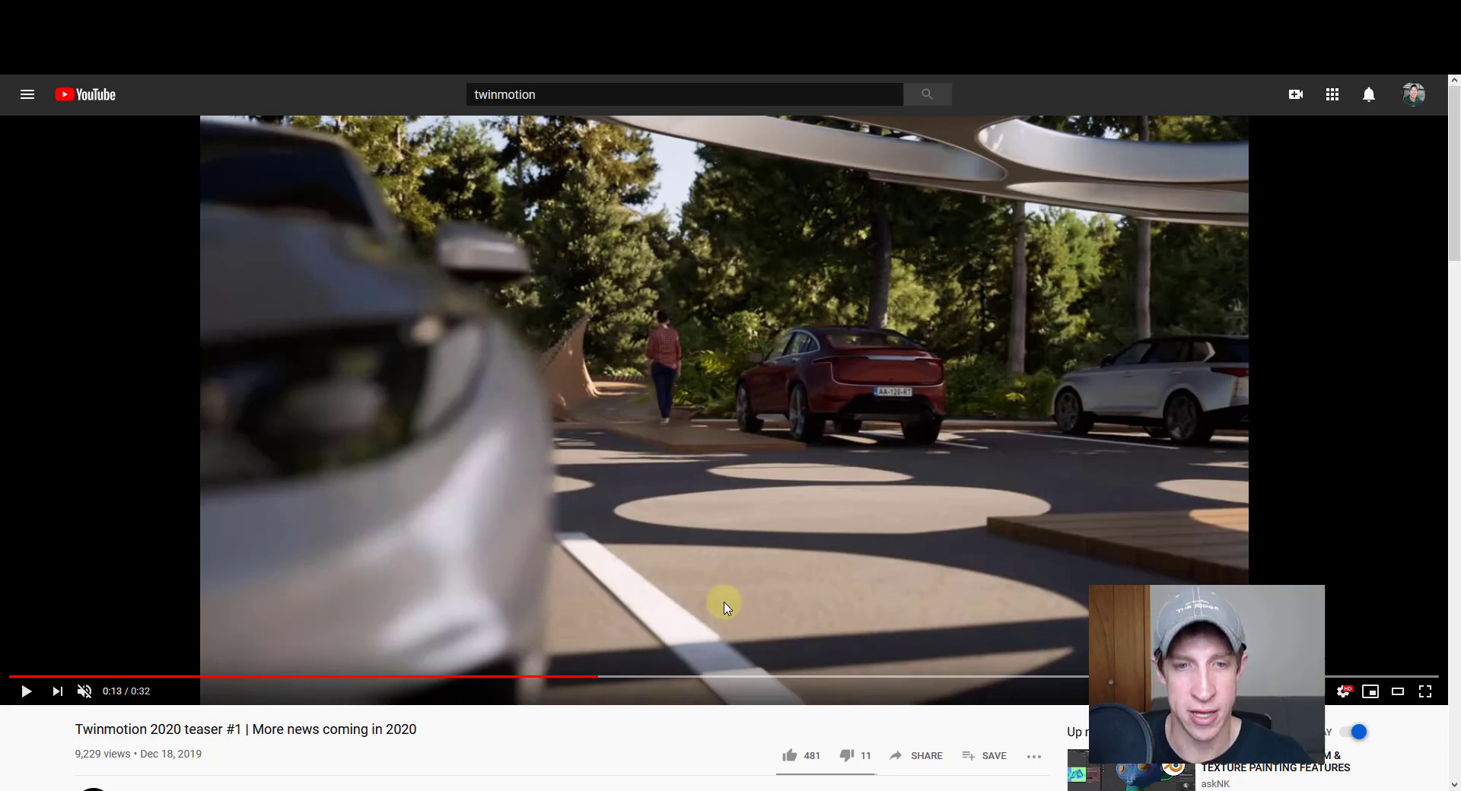
mouse_move(848, 431)
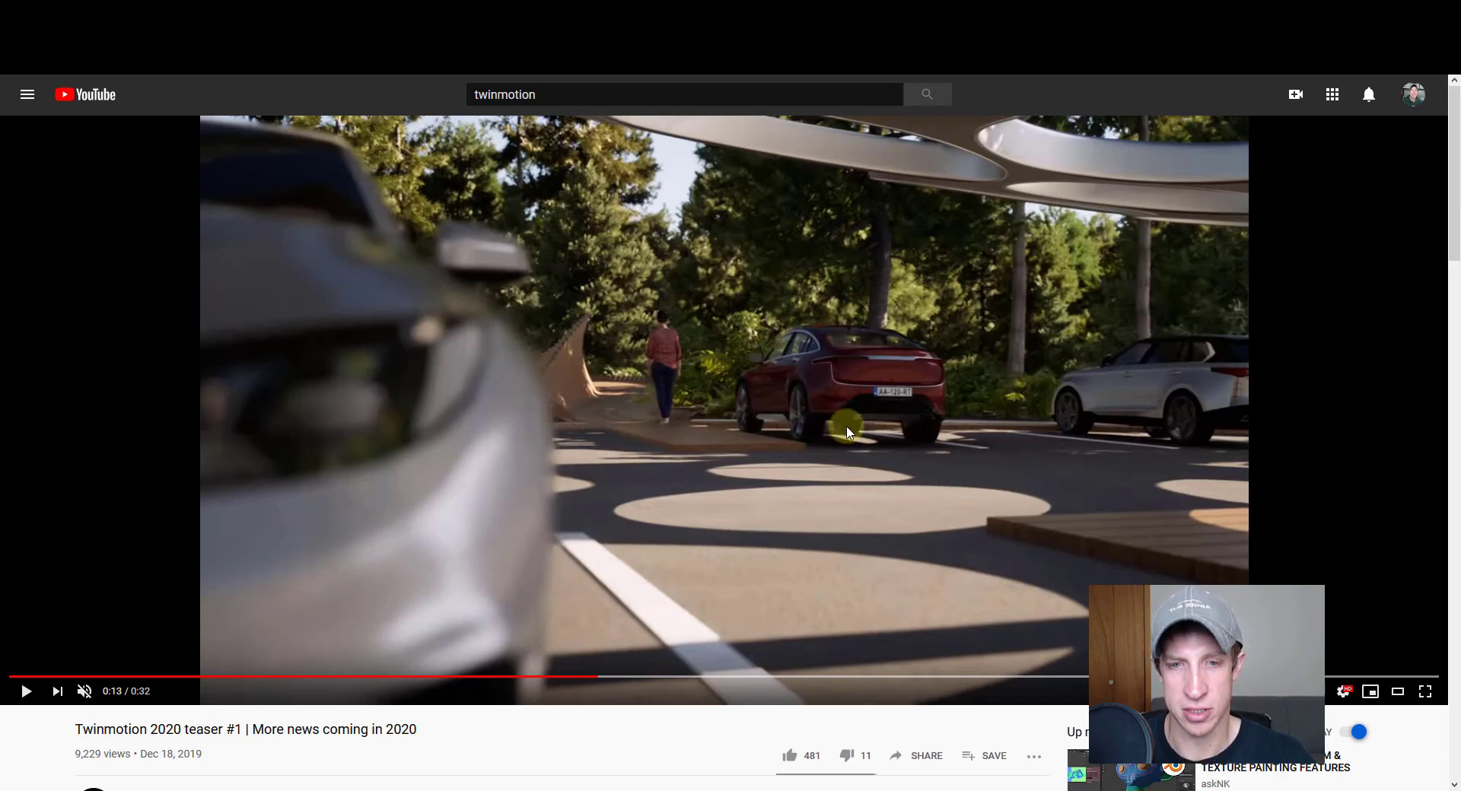
mouse_move(755, 461)
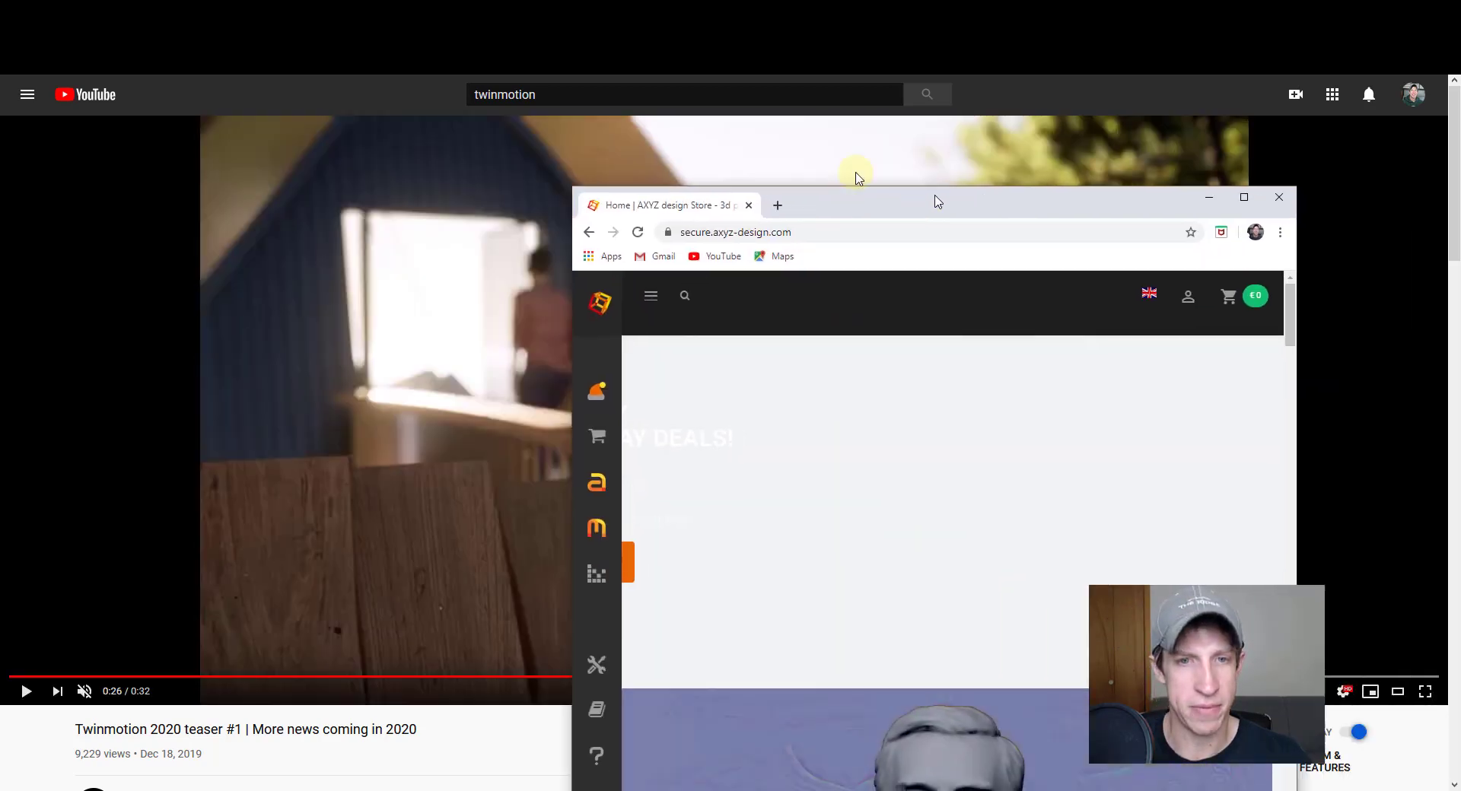
Step: Maximize the AXYZ Design store, close the posed-people preview, and scroll the Shop grid
left_click(1243, 196)
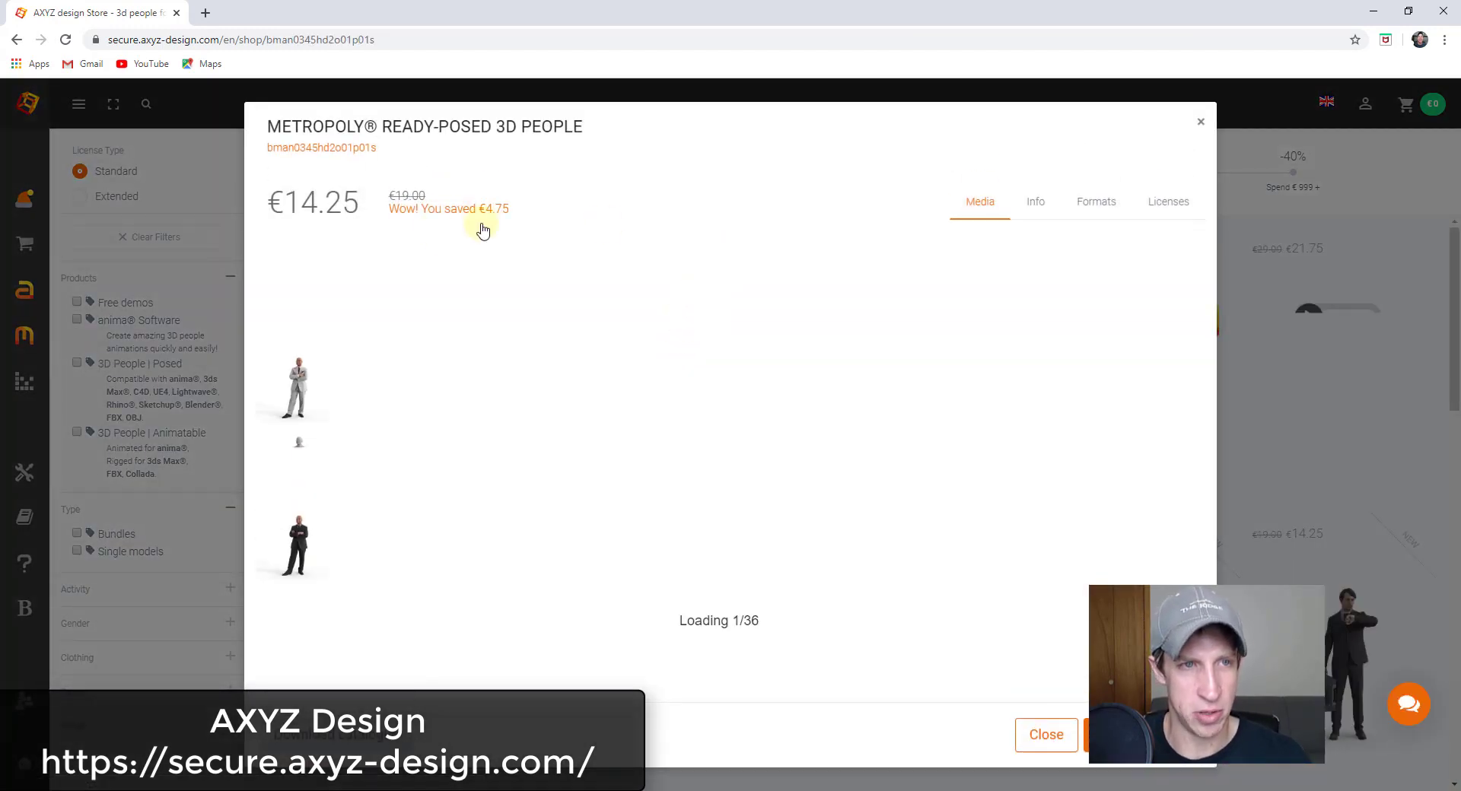
mouse_move(652, 443)
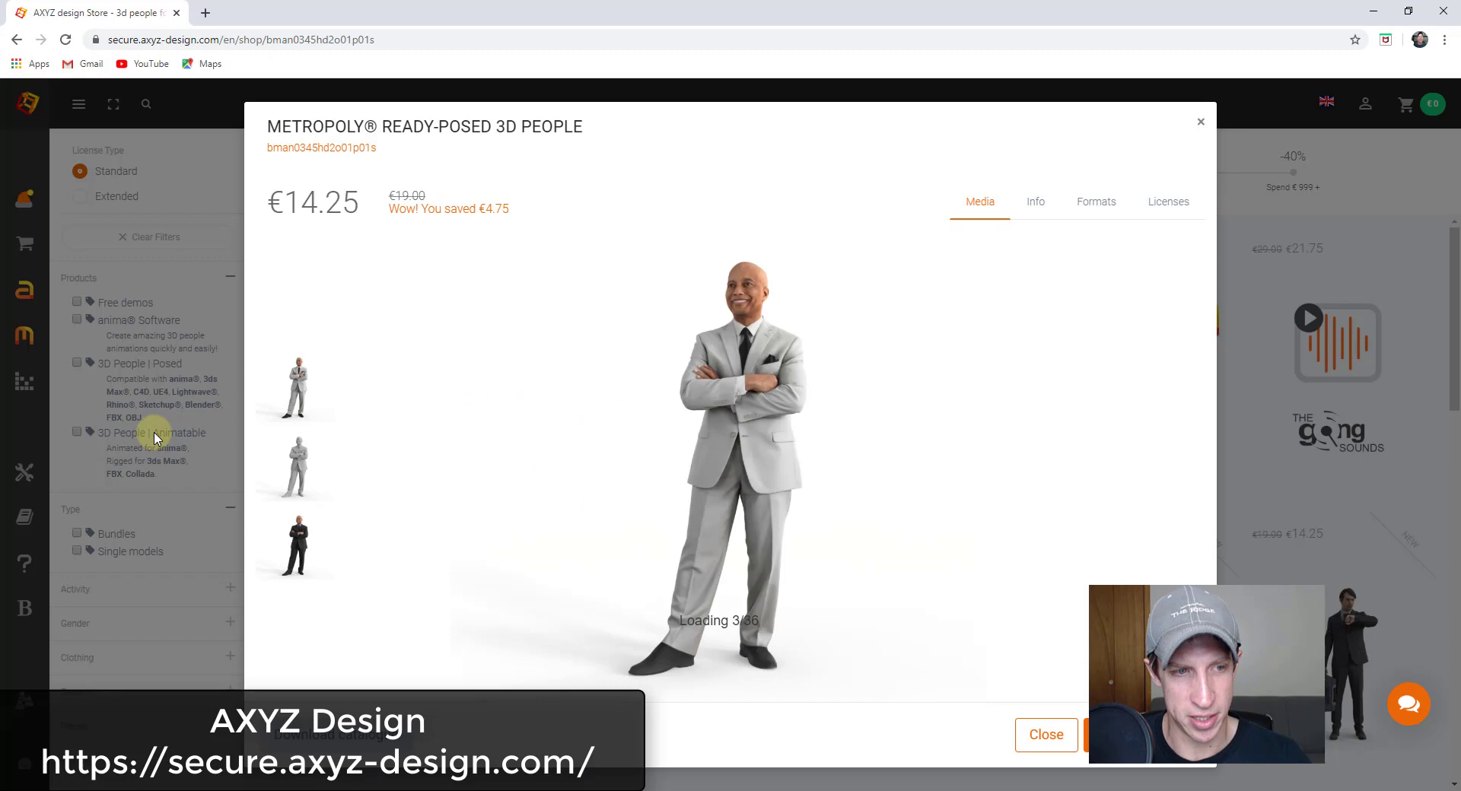
left_click(1045, 735)
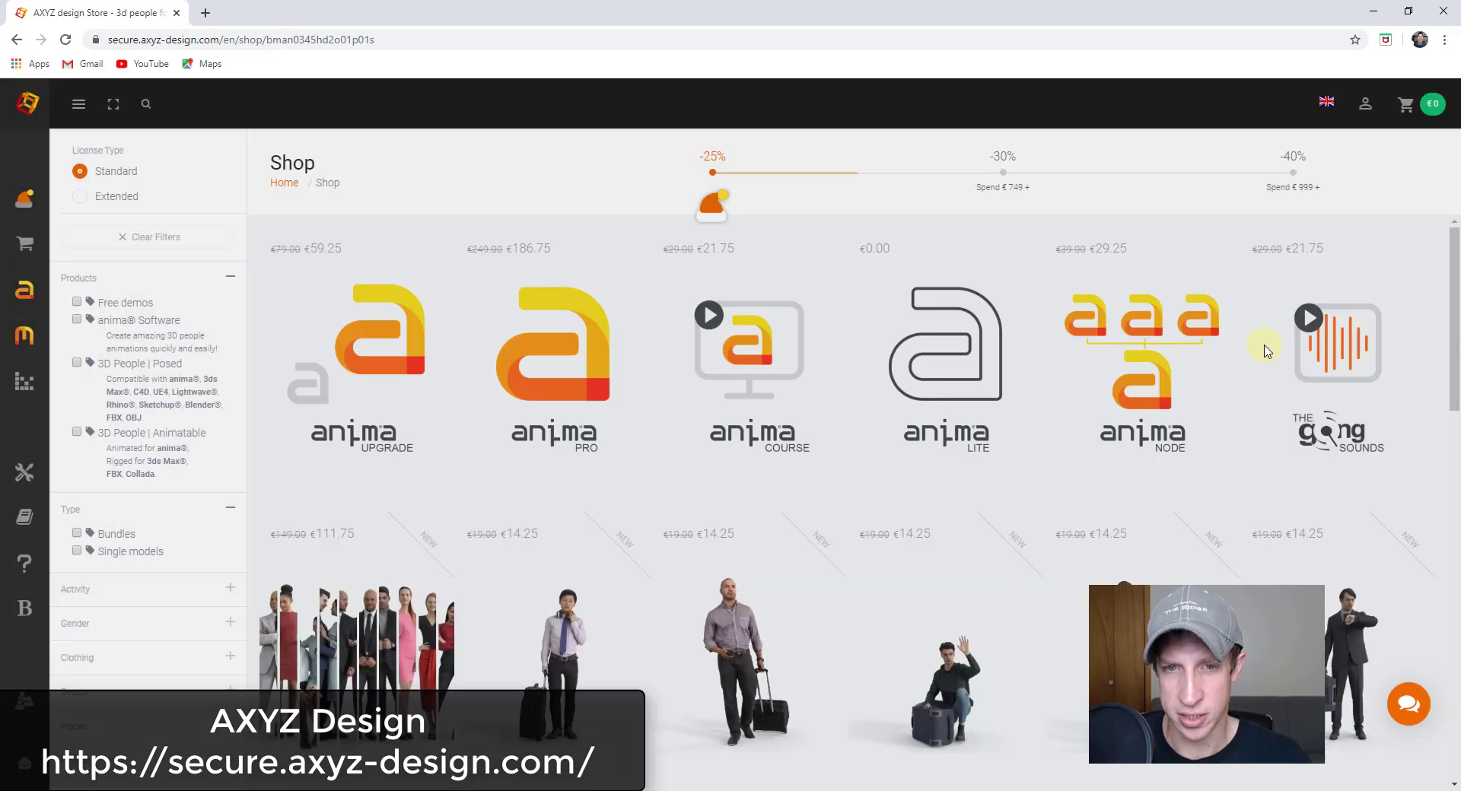
scroll("down", 3)
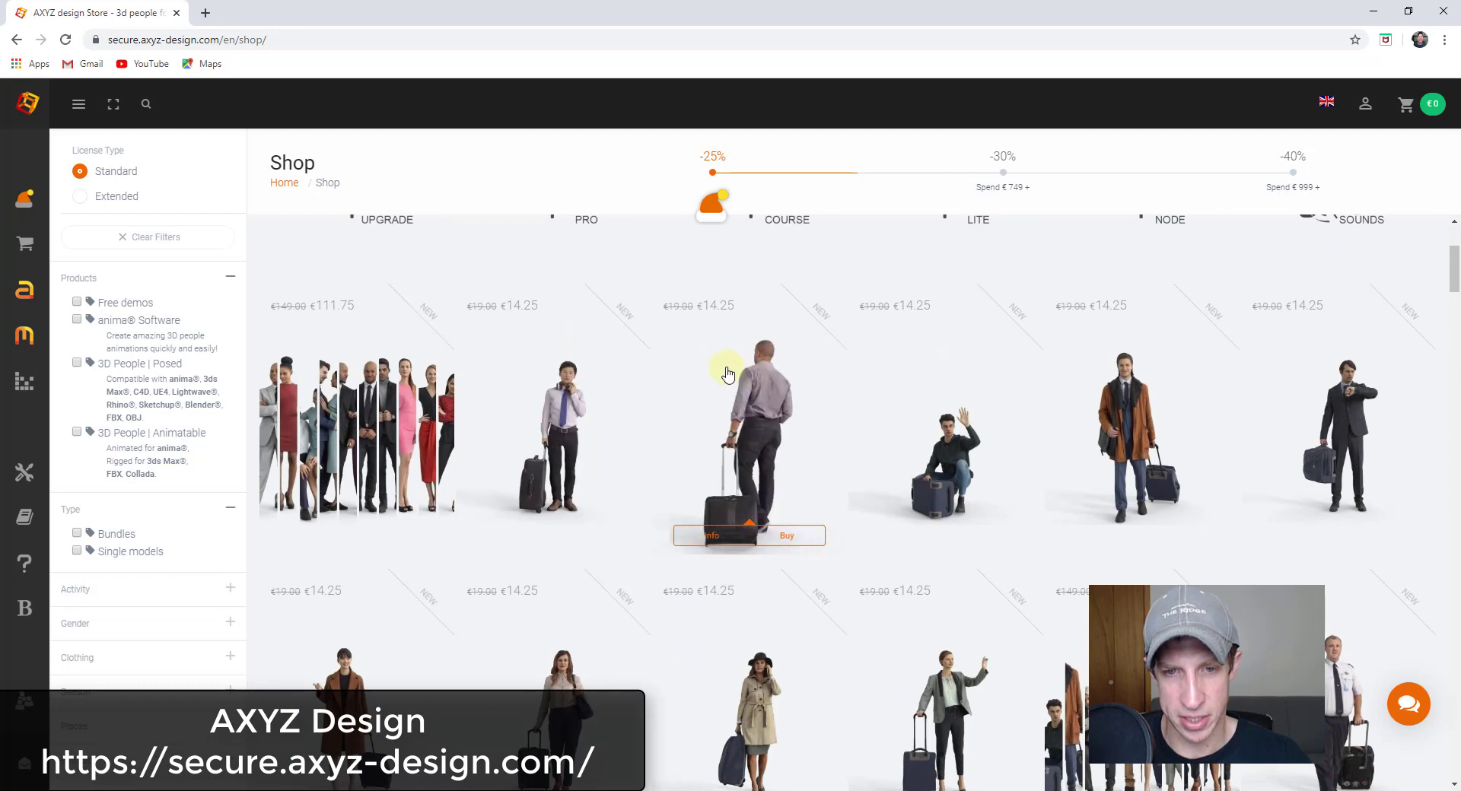
mouse_move(618, 464)
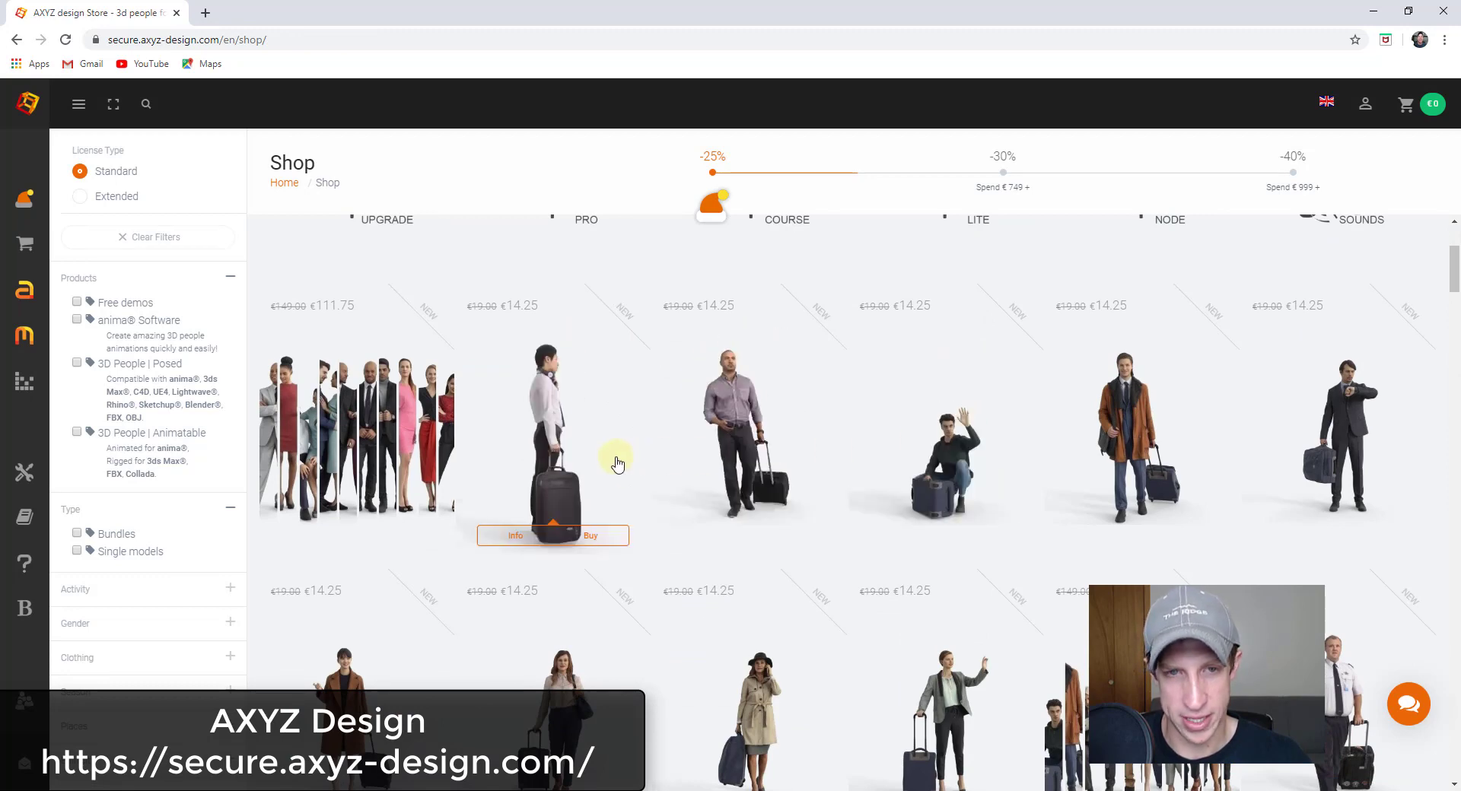
scroll("down", 3)
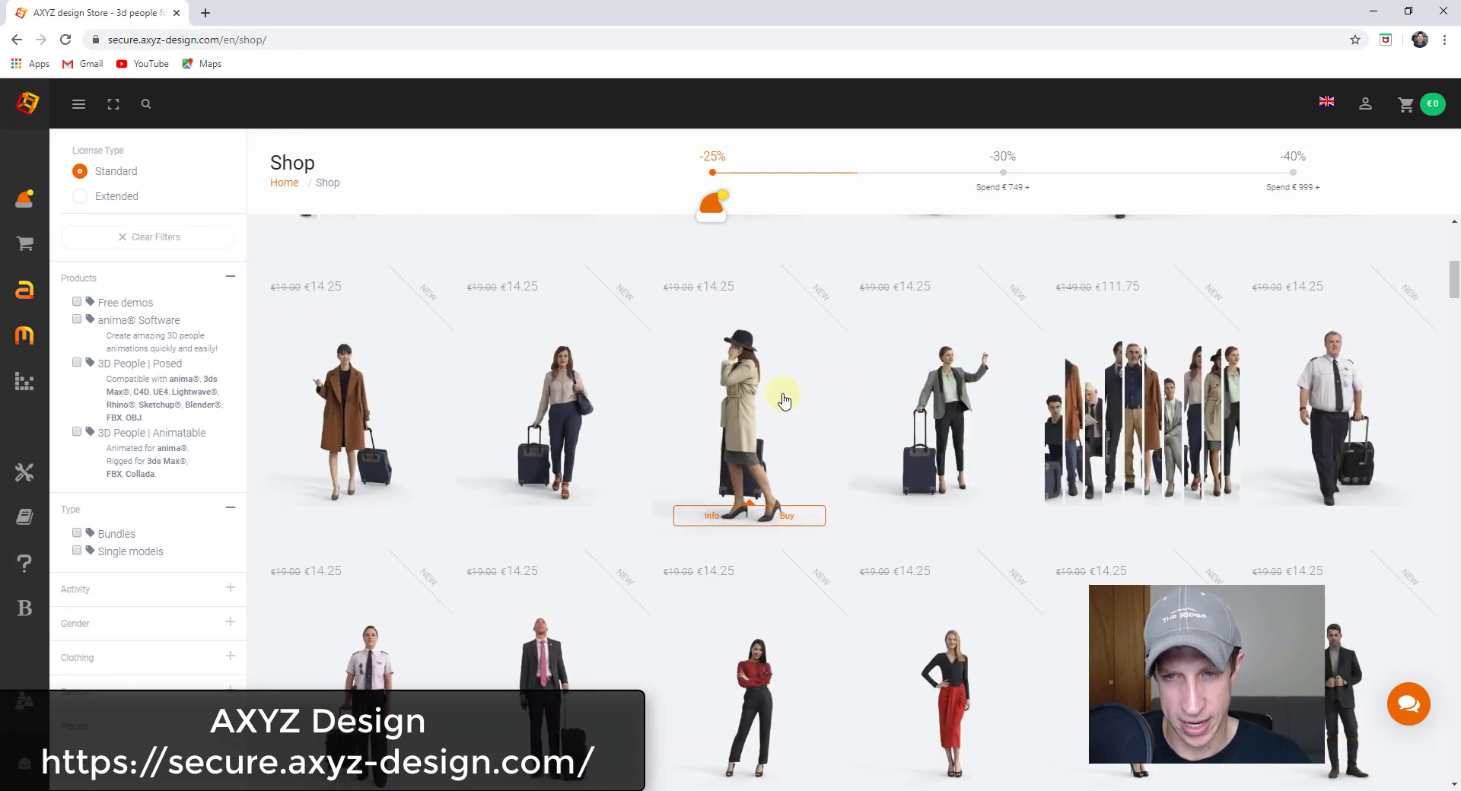
mouse_move(946, 426)
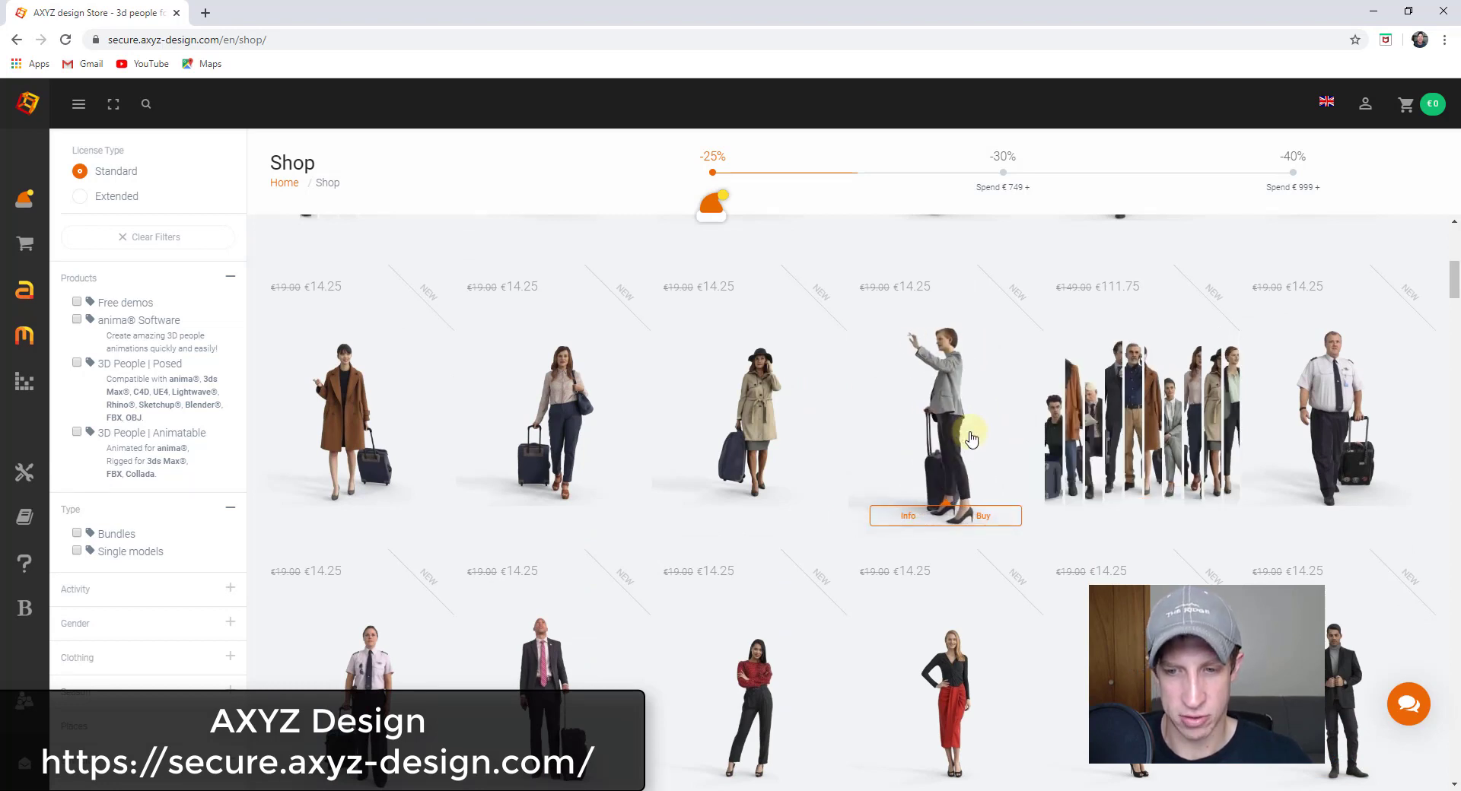
mouse_move(839, 335)
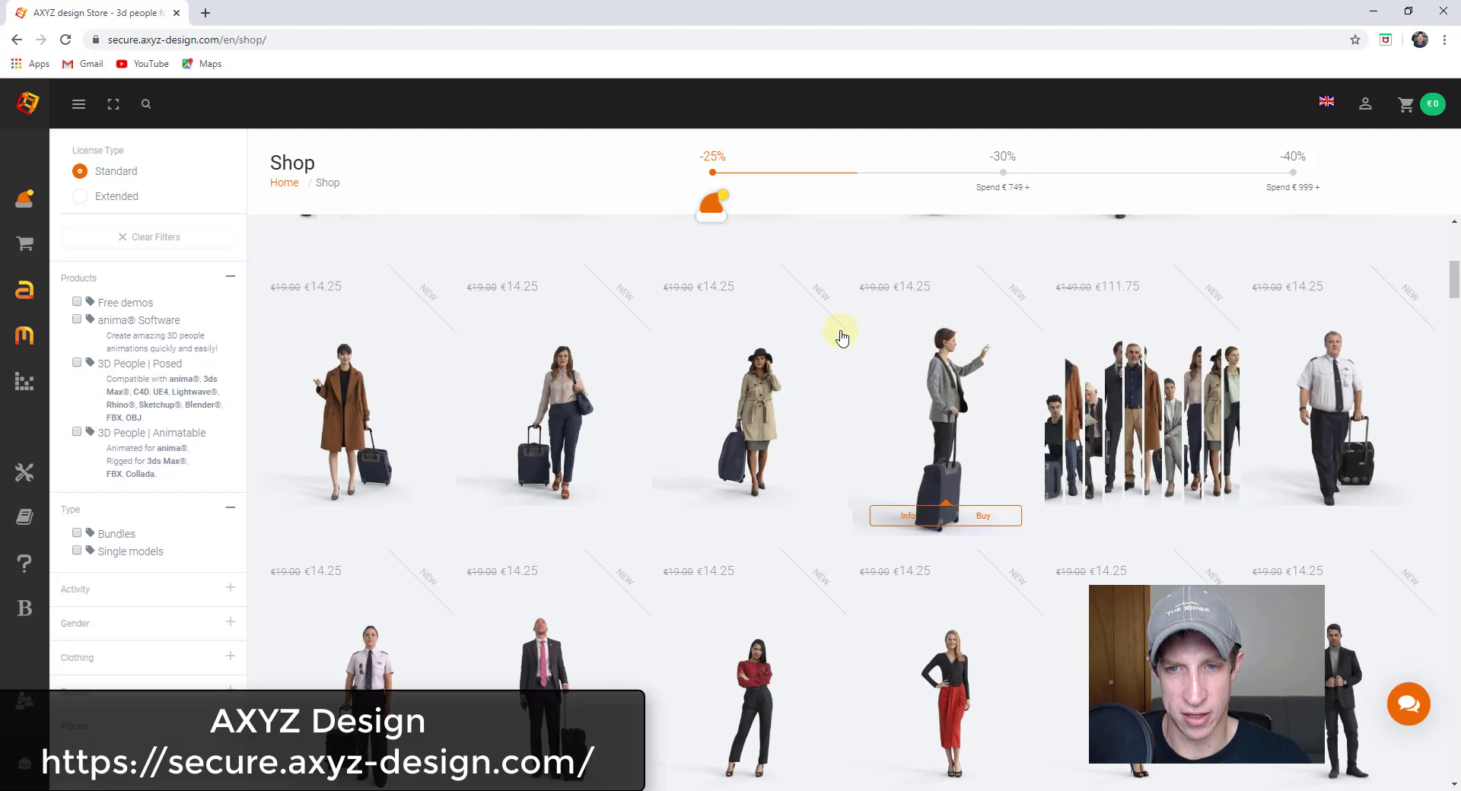
mouse_move(349, 340)
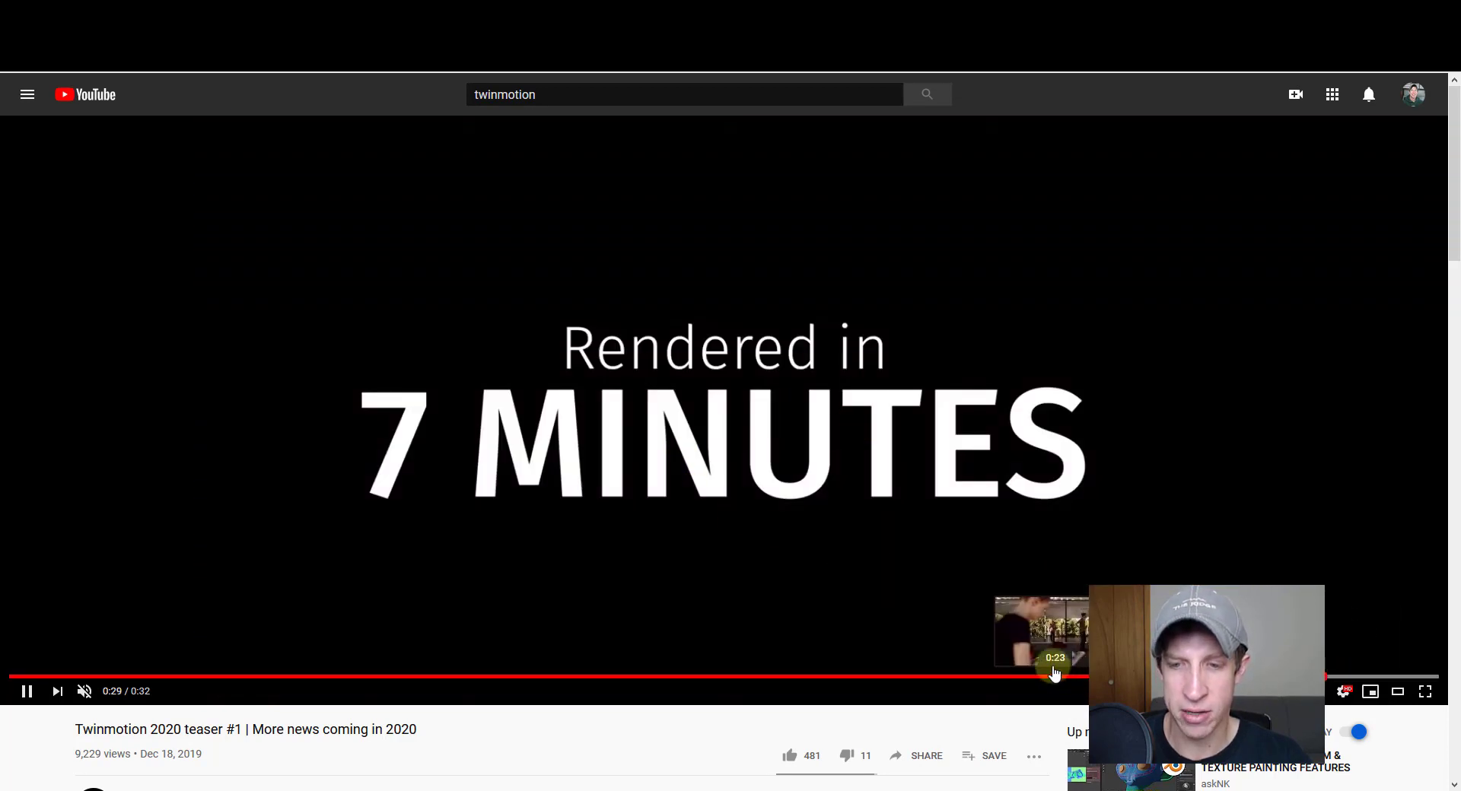
Step: Scrub the Twinmotion teaser to 0:23, showing the Twinmotion.com closing card
left_click(1054, 678)
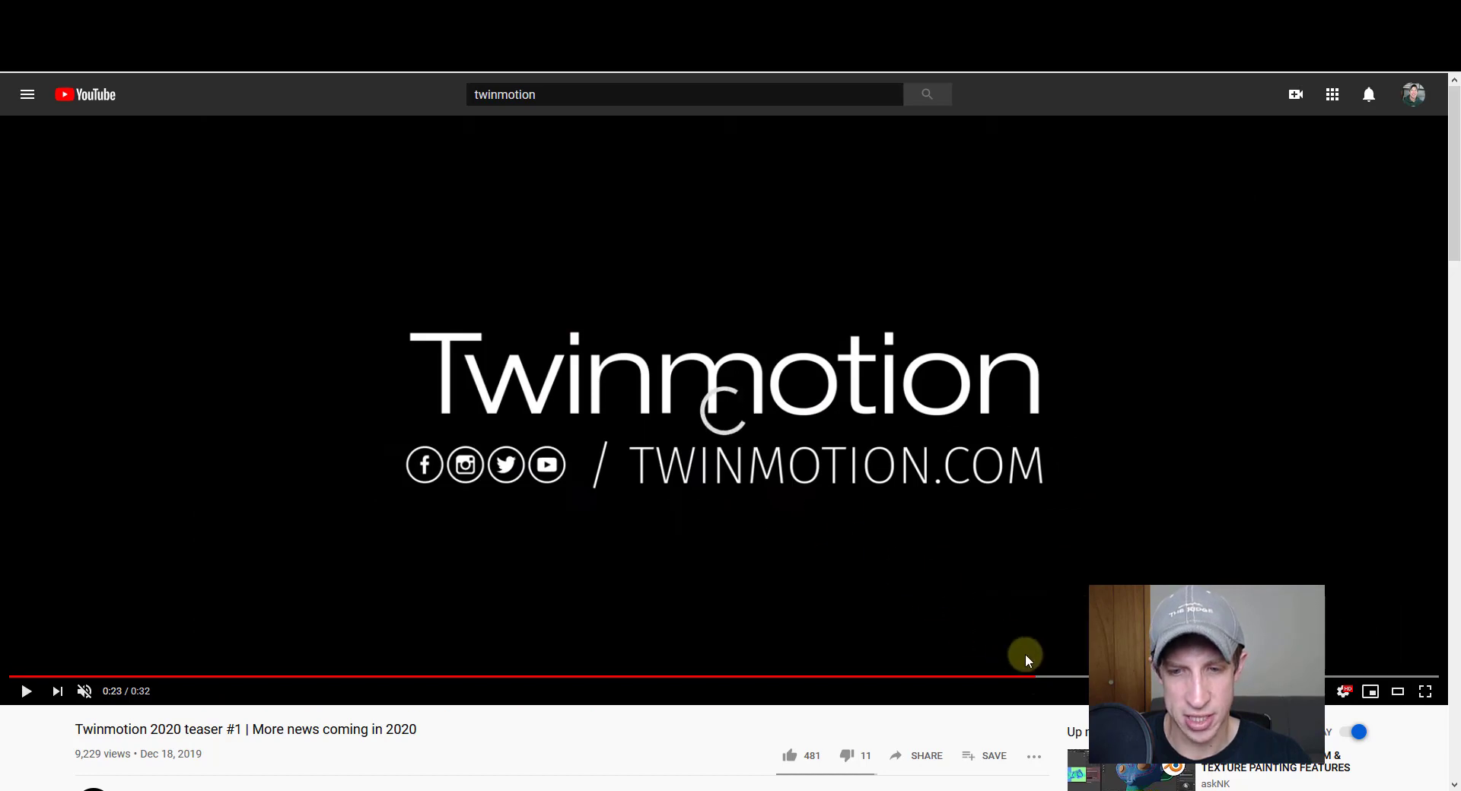